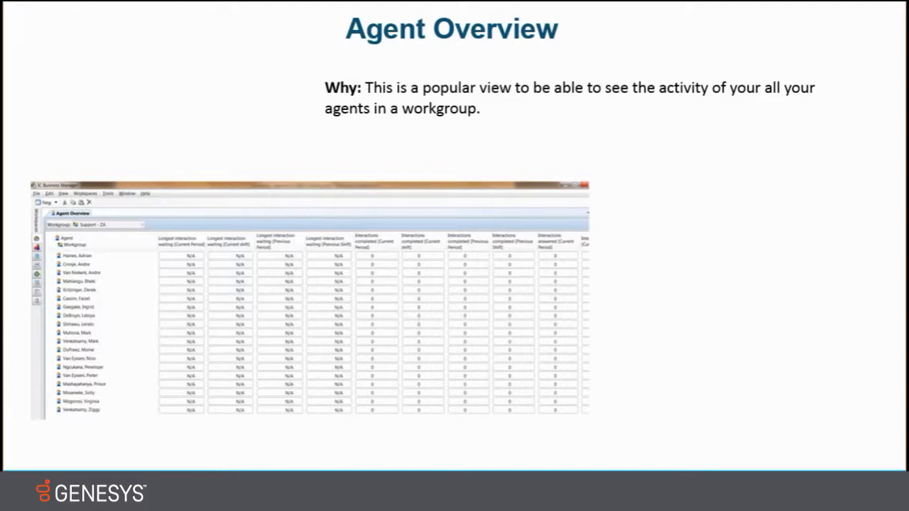
pyautogui.moveTo(495, 405)
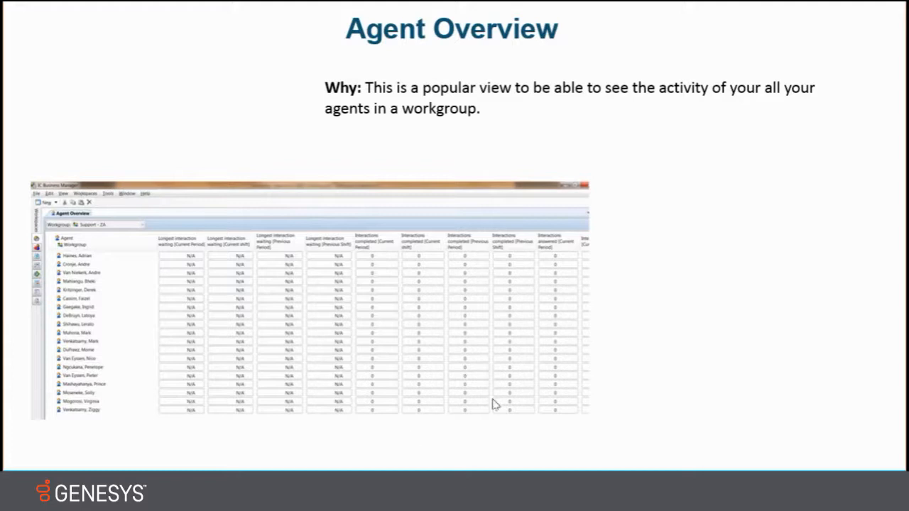
pyautogui.moveTo(616, 353)
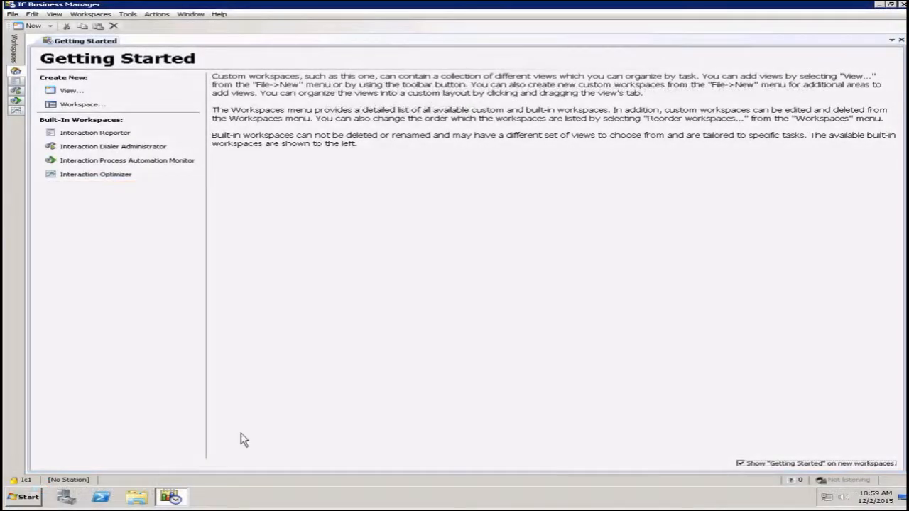
pyautogui.moveTo(326, 281)
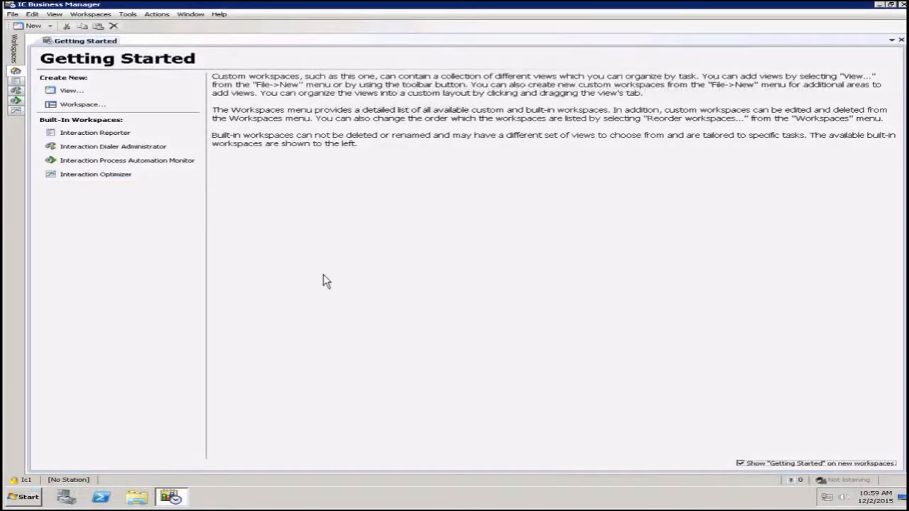
pyautogui.moveTo(252, 174)
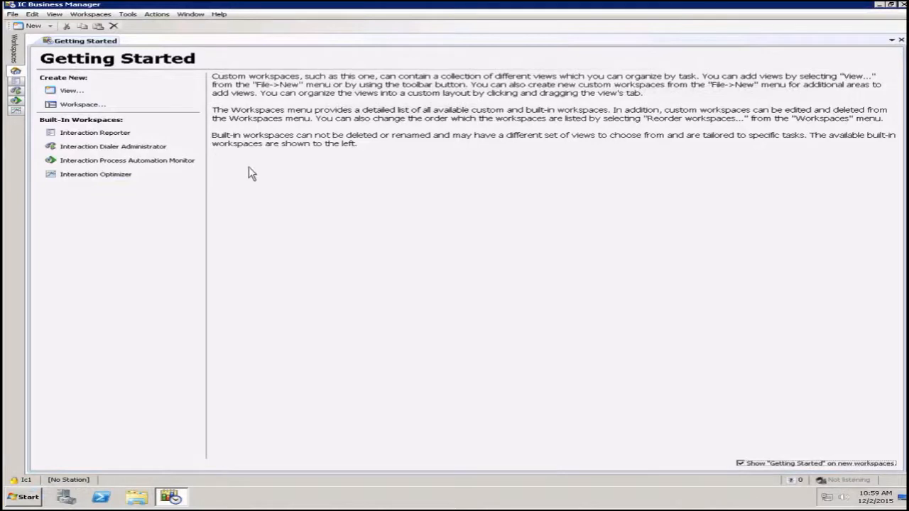
pyautogui.moveTo(277, 115)
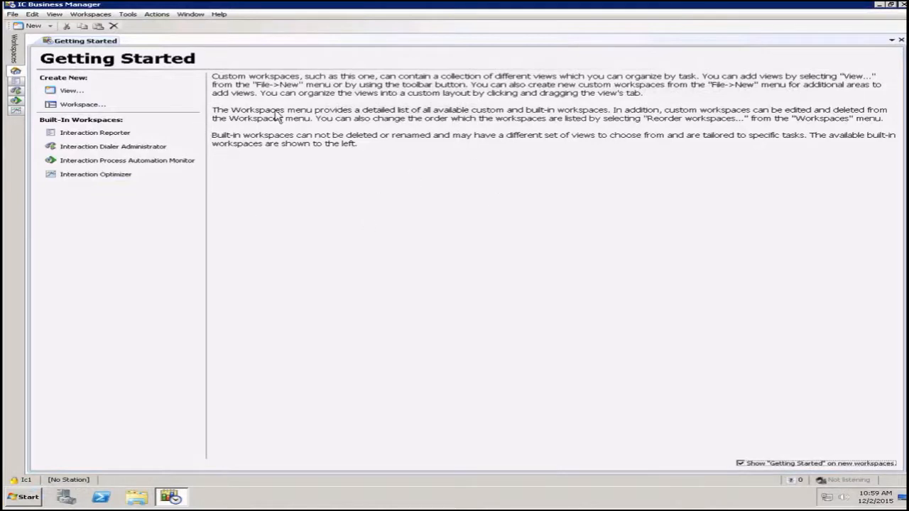
pyautogui.moveTo(522, 176)
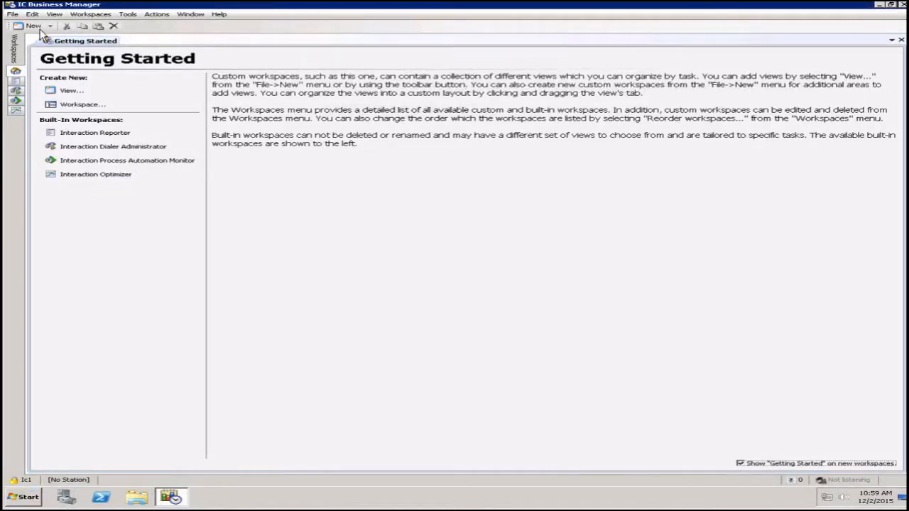
# - Start a new view and choose Interaction Supervisor's Agent Overview
pyautogui.click(71, 90)
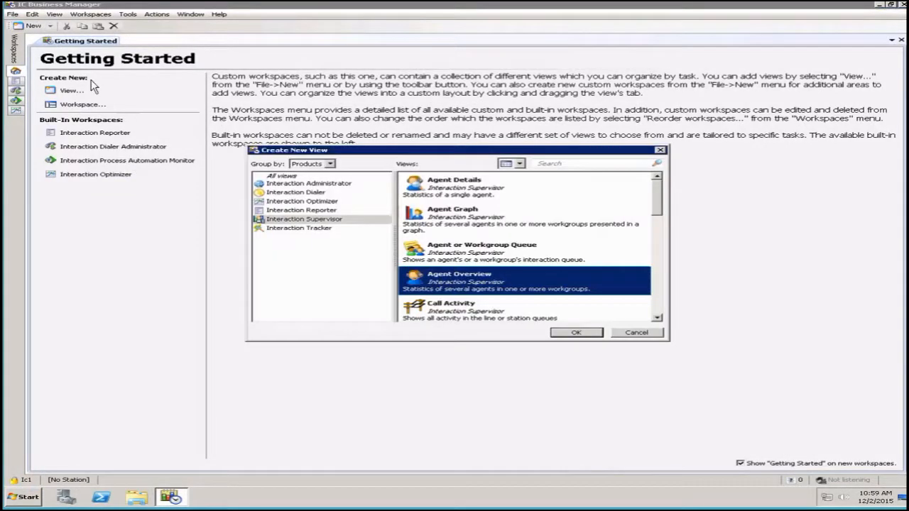
pyautogui.moveTo(323, 245)
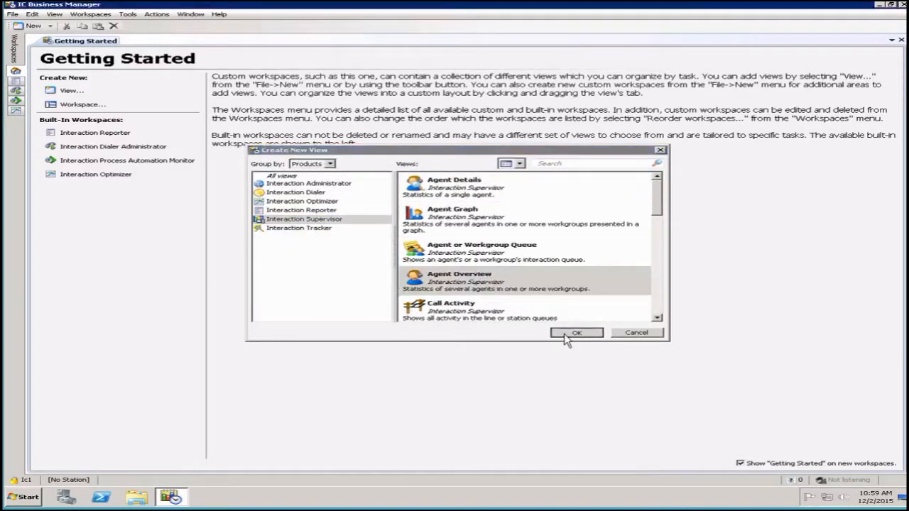
# - Confirm the Agent Overview view and pick the Travel Services Corporate Travel workgroup
pyautogui.click(576, 332)
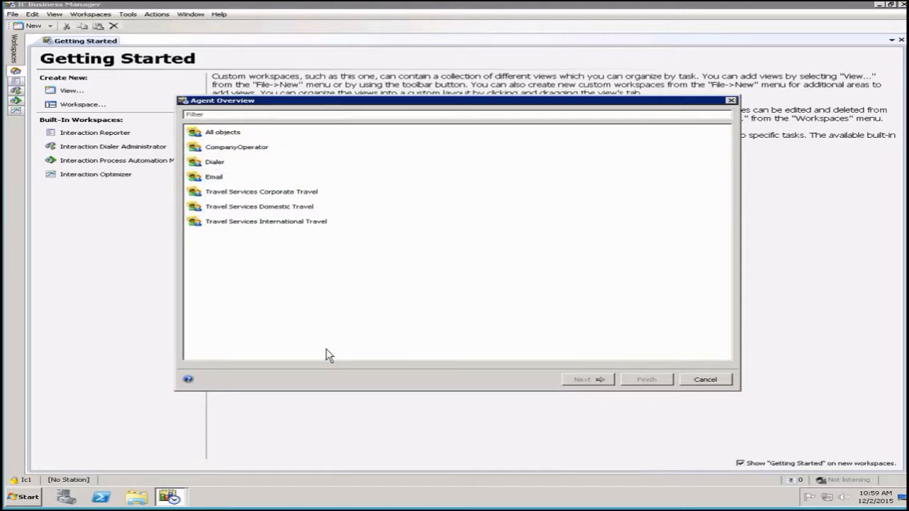
pyautogui.moveTo(325, 327)
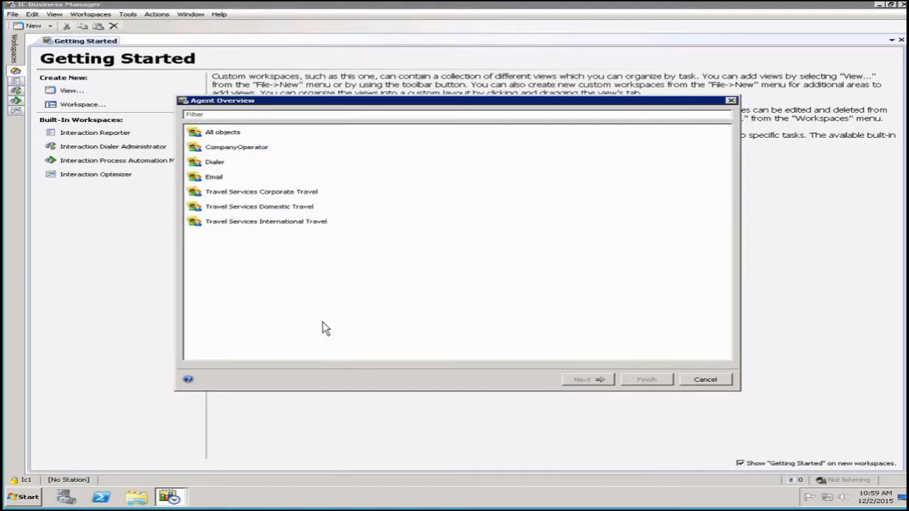
pyautogui.click(261, 191)
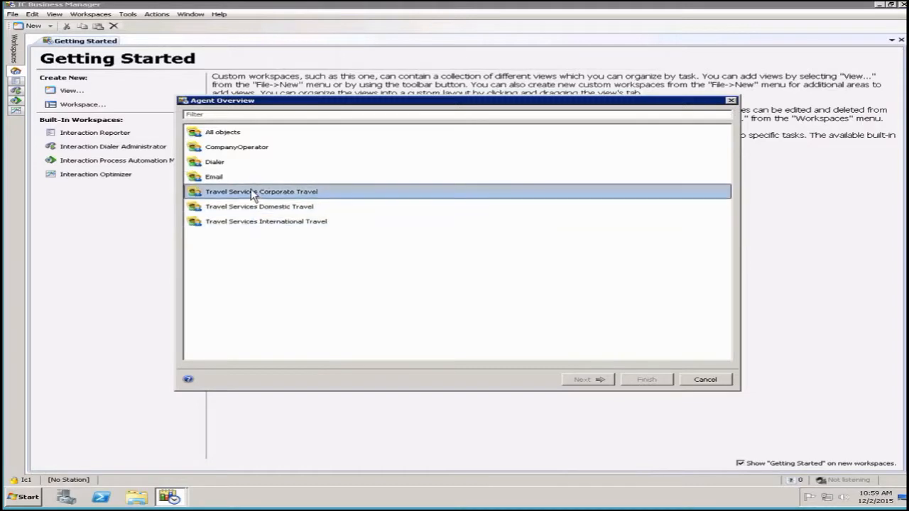
pyautogui.moveTo(256, 206)
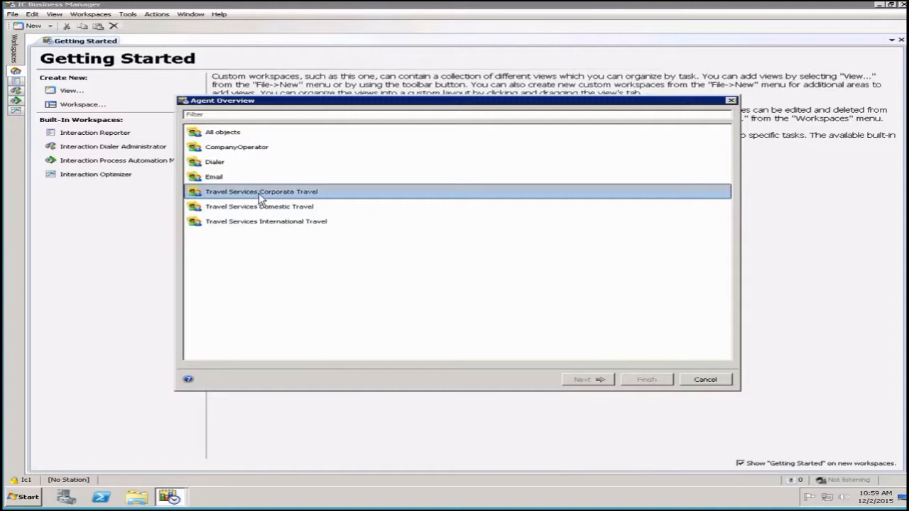
pyautogui.click(261, 192)
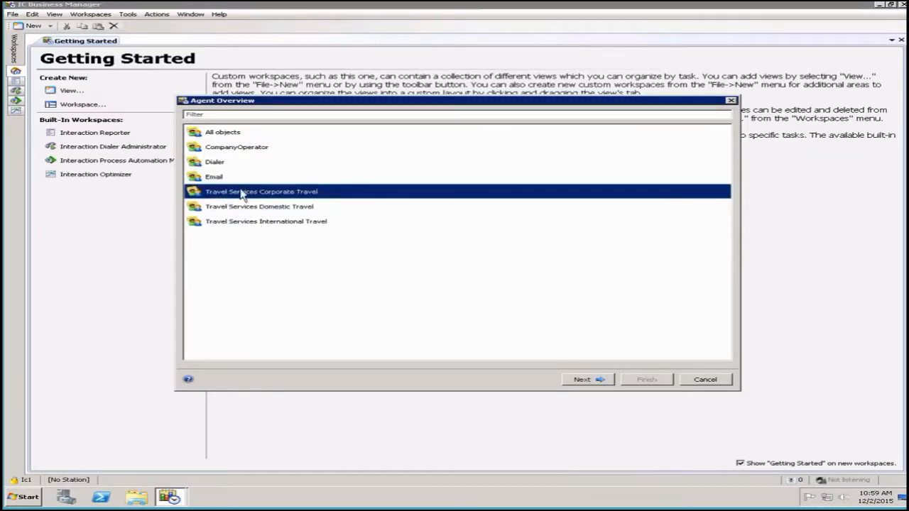
pyautogui.click(581, 379)
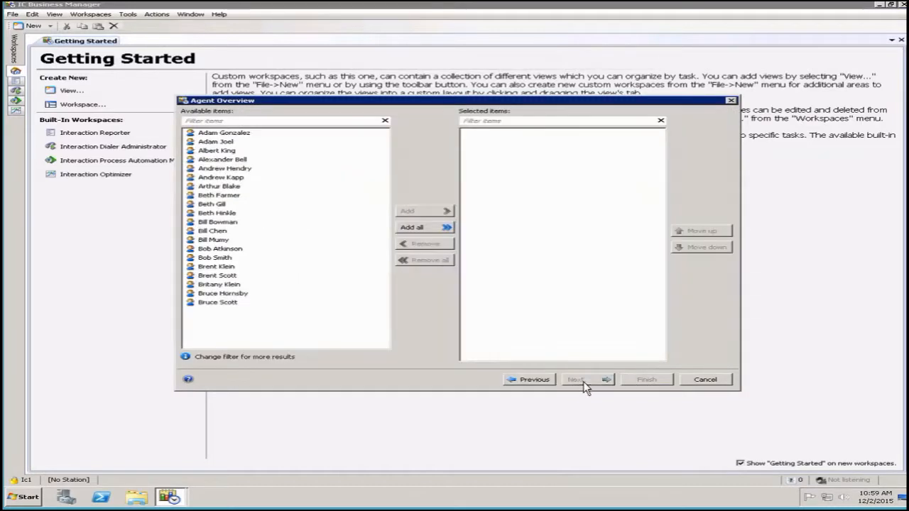
pyautogui.moveTo(214, 234)
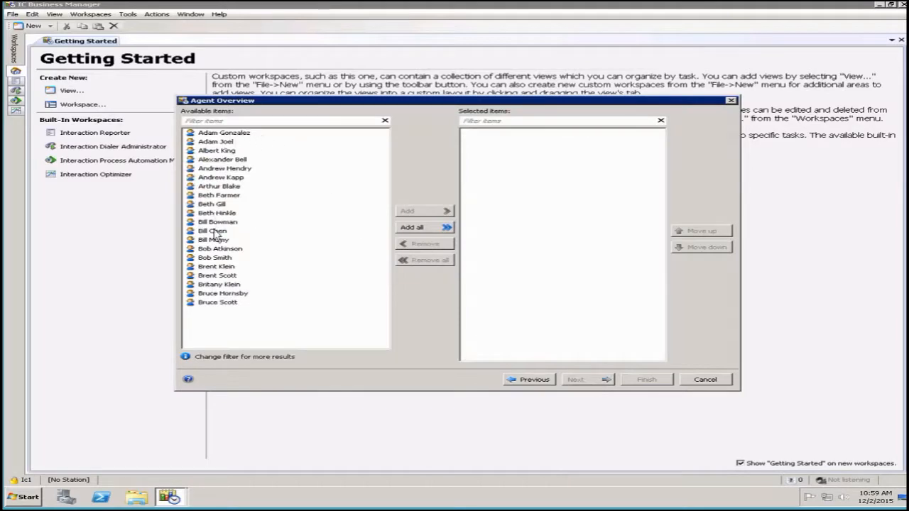
pyautogui.moveTo(497, 244)
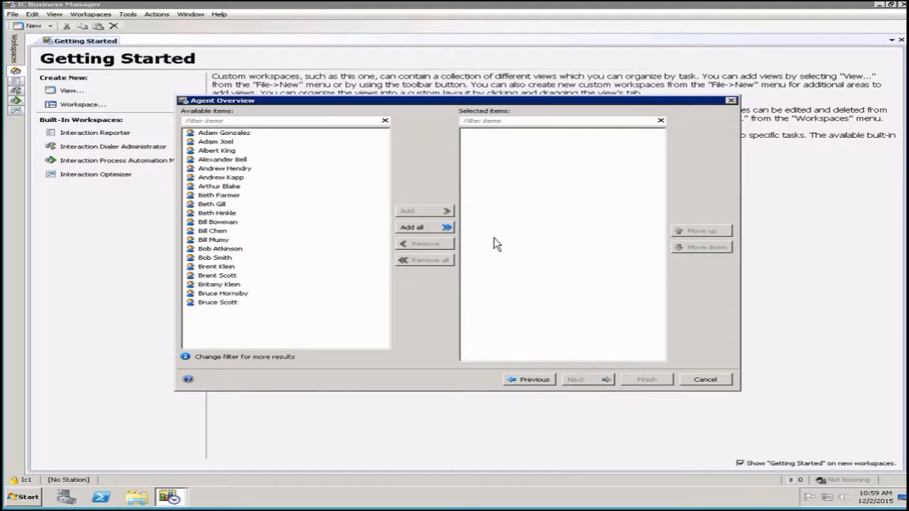
pyautogui.moveTo(229, 161)
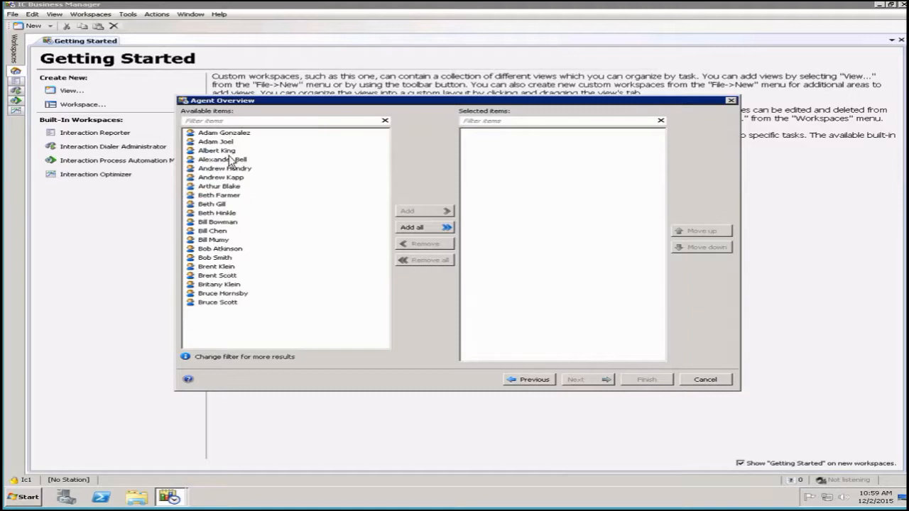
pyautogui.click(224, 133)
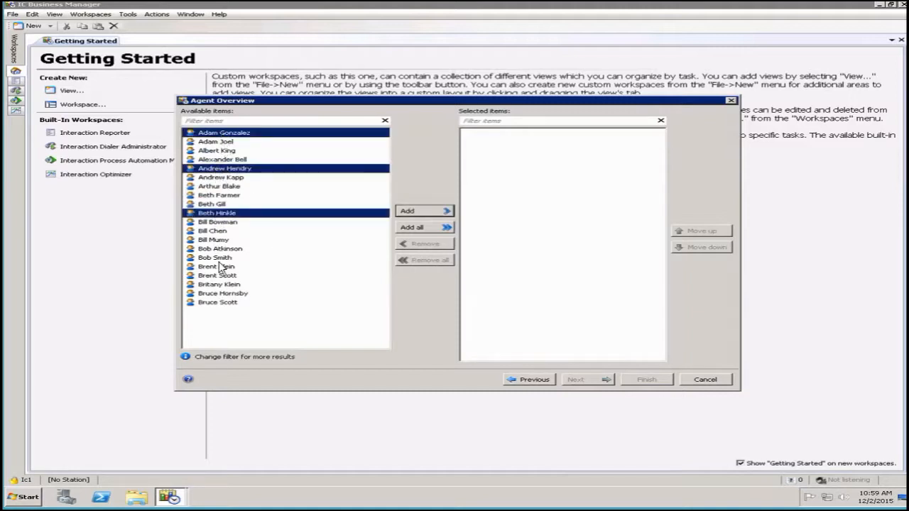
pyautogui.click(223, 293)
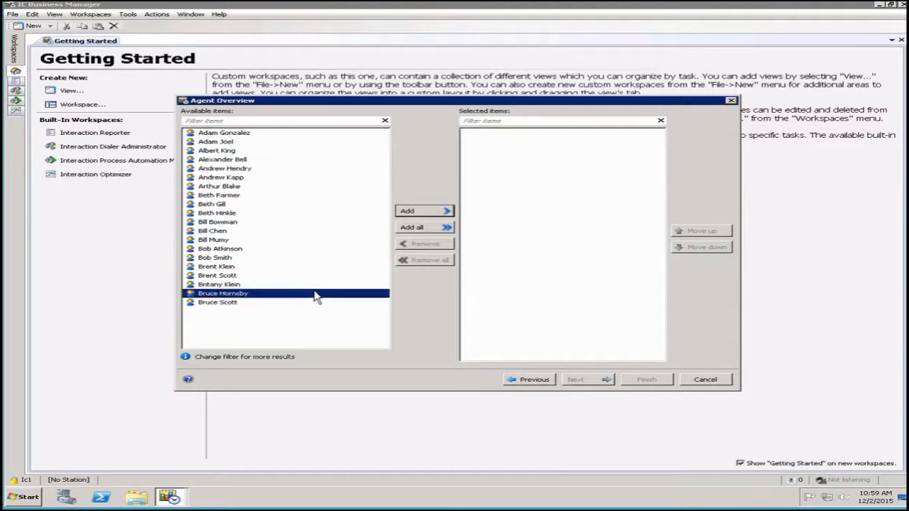
pyautogui.click(412, 226)
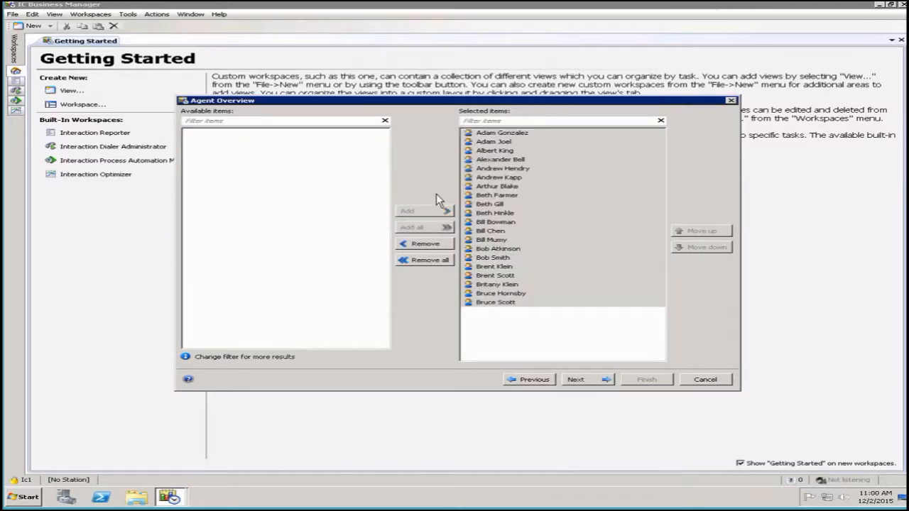
# - Remove the Current shift and Previous Shift intervals, leaving Current and Previous Period
pyautogui.click(575, 379)
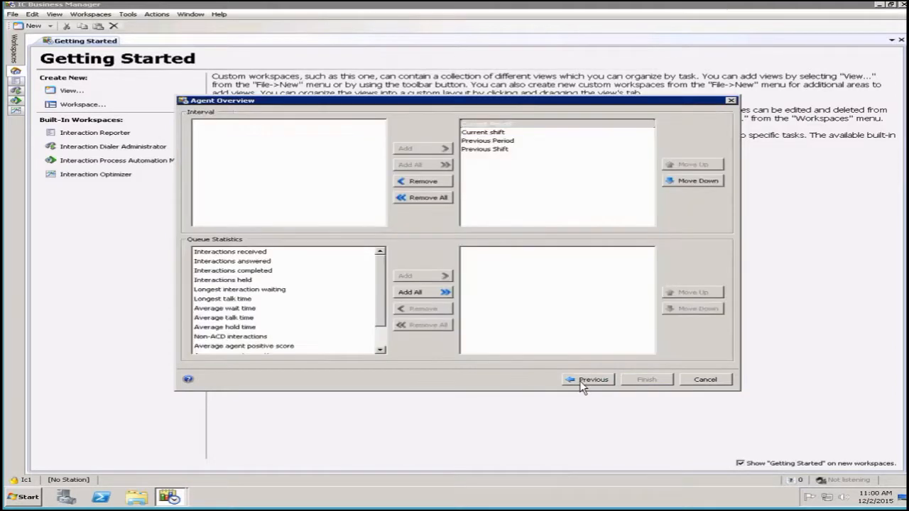
pyautogui.moveTo(284, 186)
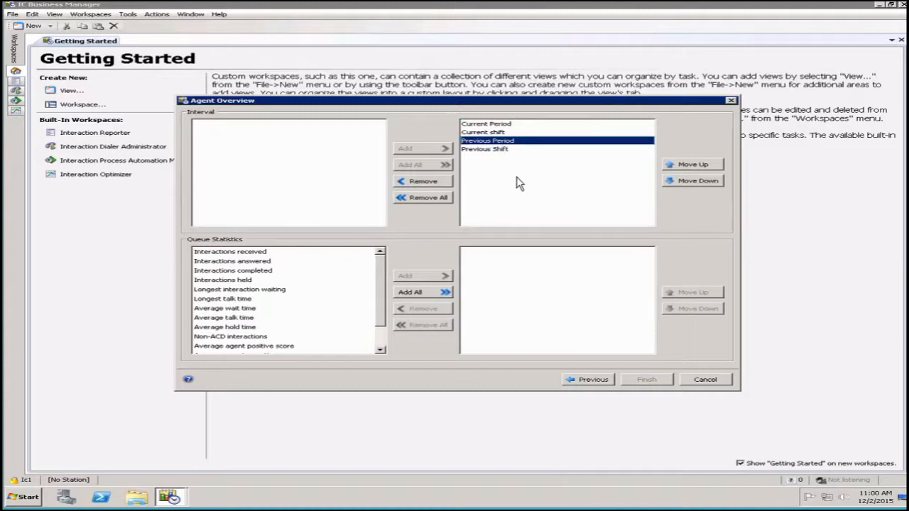
pyautogui.moveTo(478, 164)
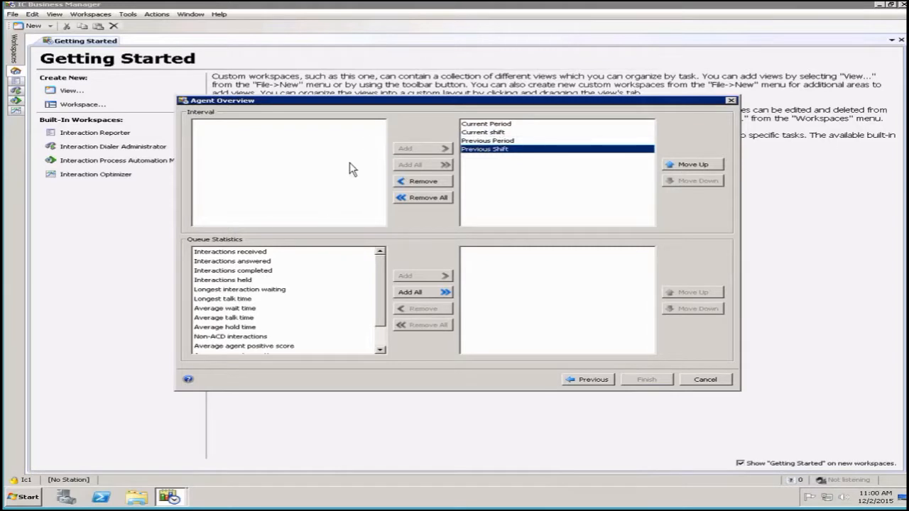
pyautogui.click(483, 132)
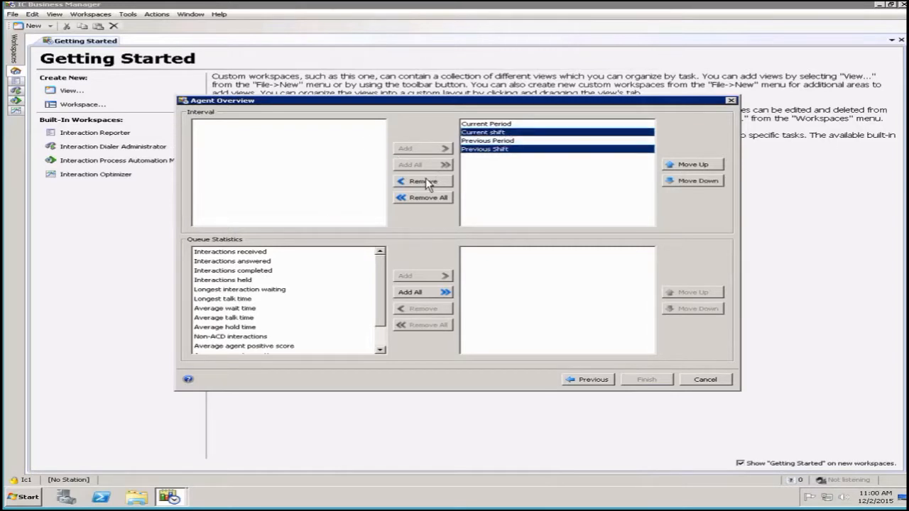
pyautogui.click(422, 181)
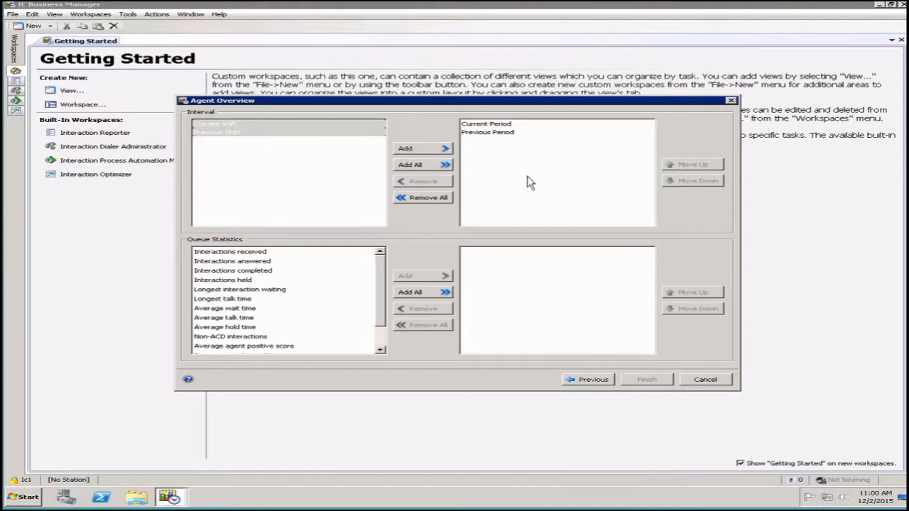
pyautogui.moveTo(506, 201)
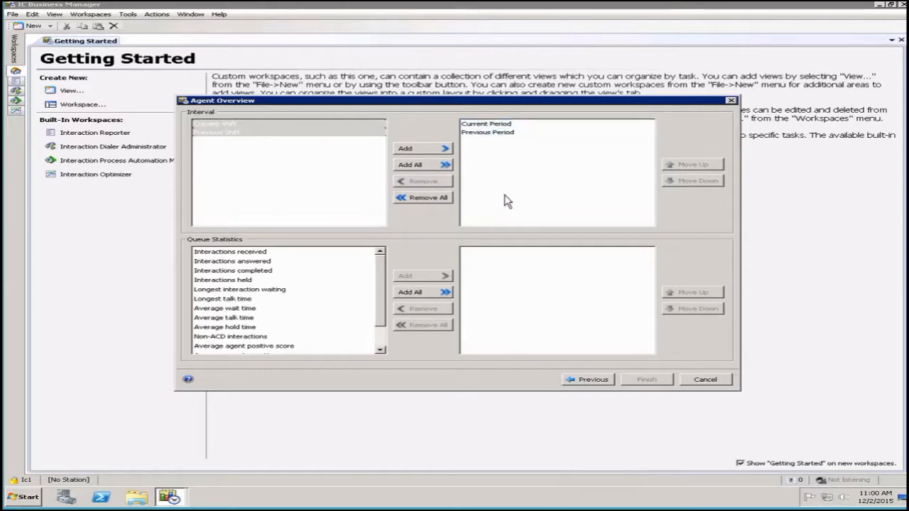
pyautogui.moveTo(223, 247)
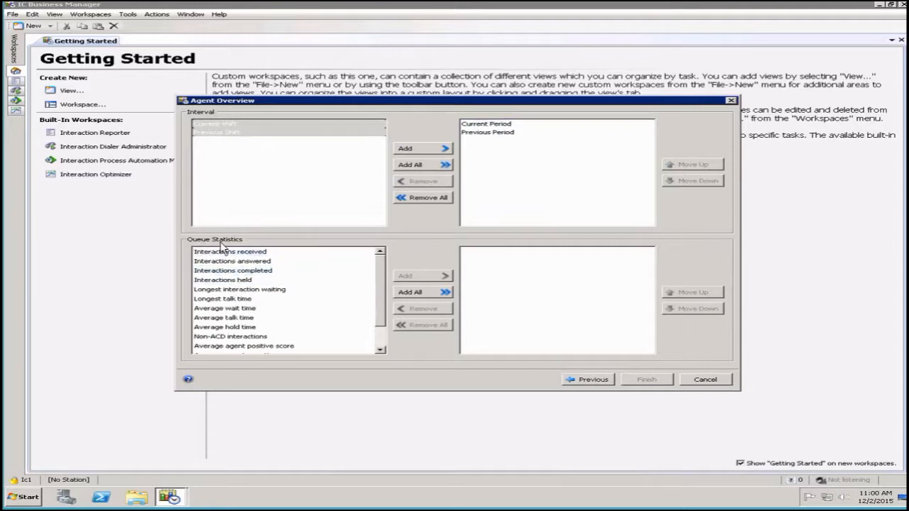
# - Add Interactions received, answered and completed as queue statistics for both periods
pyautogui.click(222, 298)
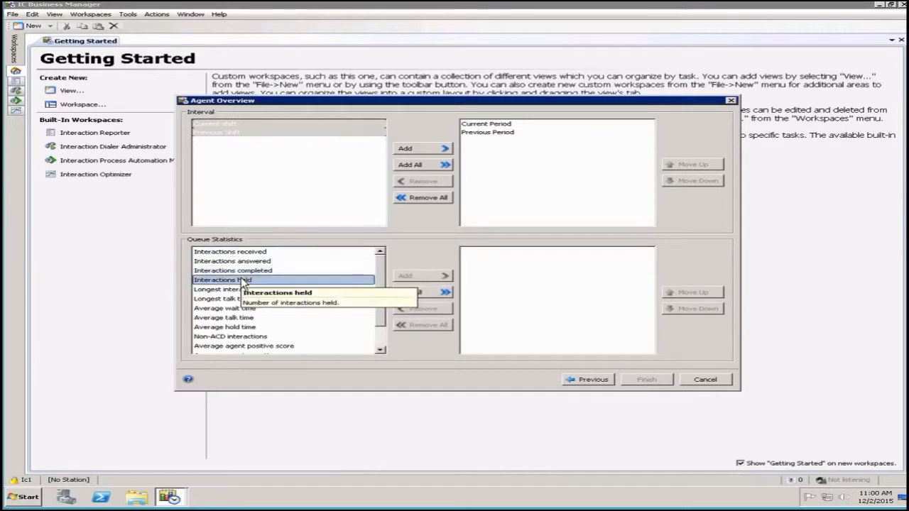
pyautogui.moveTo(241, 289)
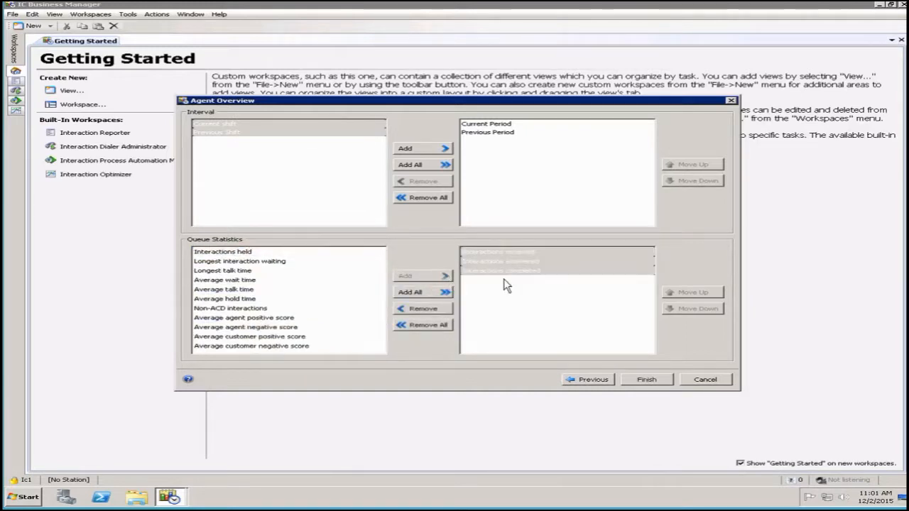
pyautogui.click(223, 279)
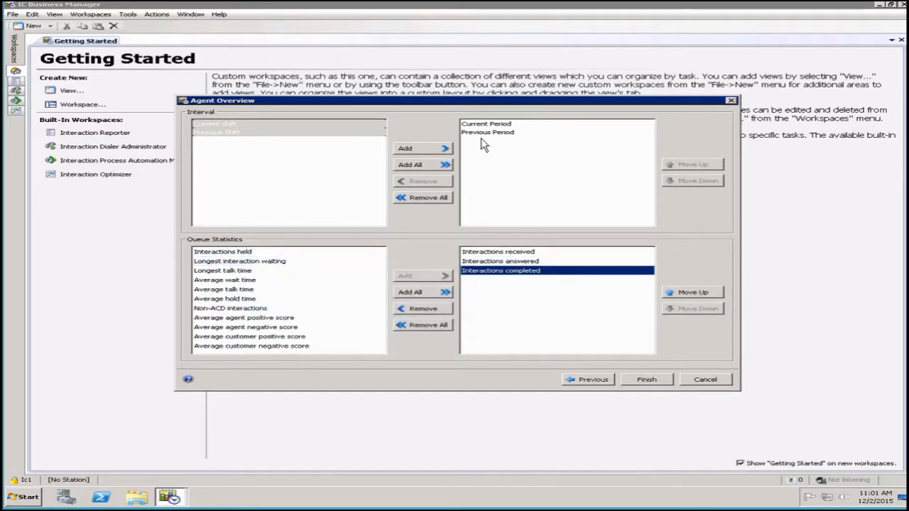
pyautogui.click(486, 123)
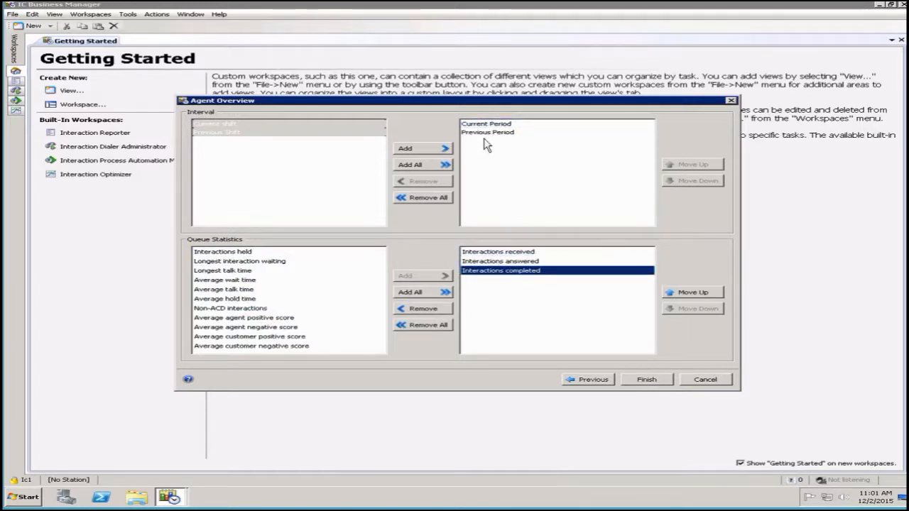
pyautogui.moveTo(501, 271)
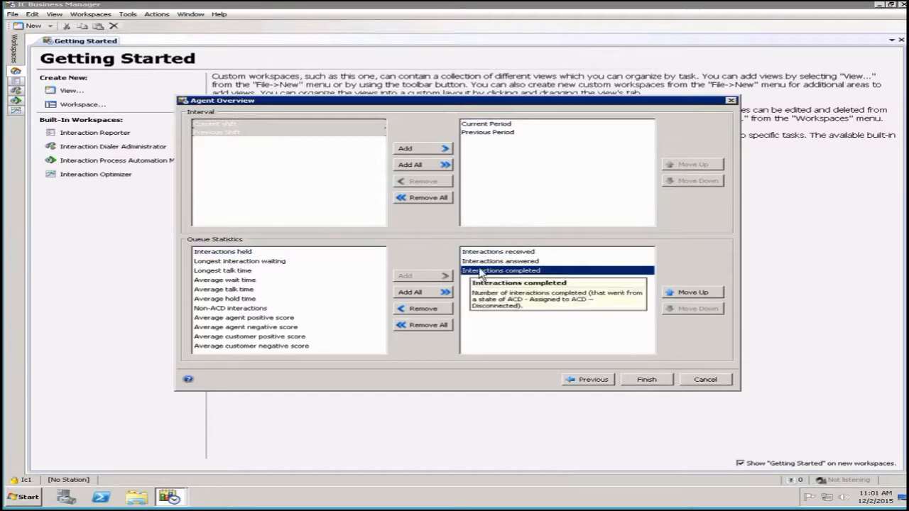
pyautogui.click(487, 132)
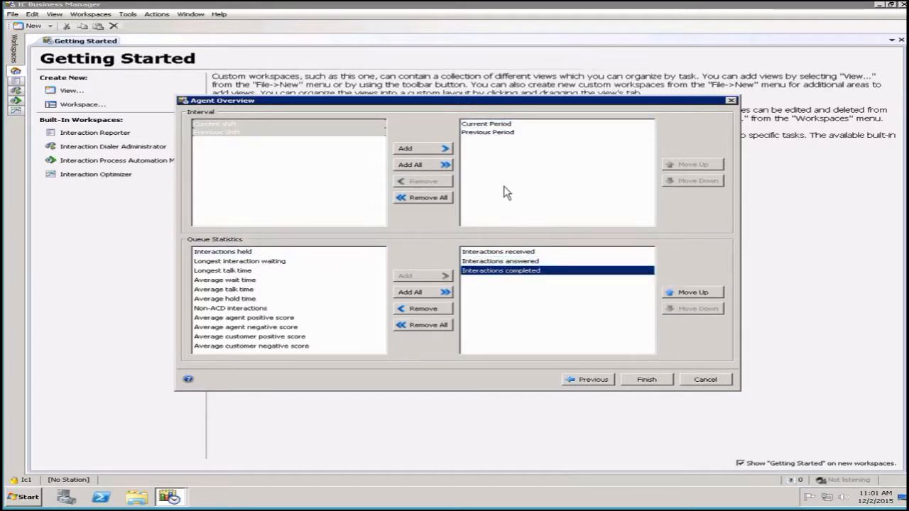
pyautogui.moveTo(501, 193)
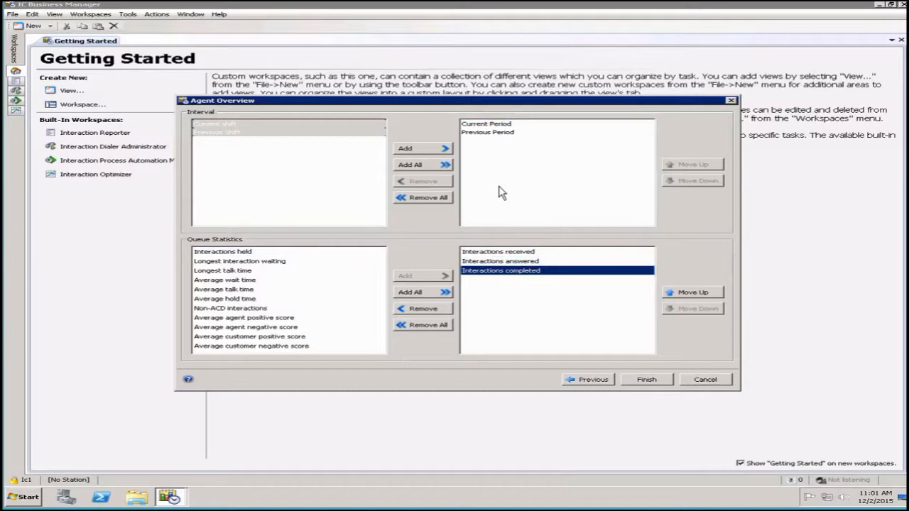
pyautogui.click(224, 289)
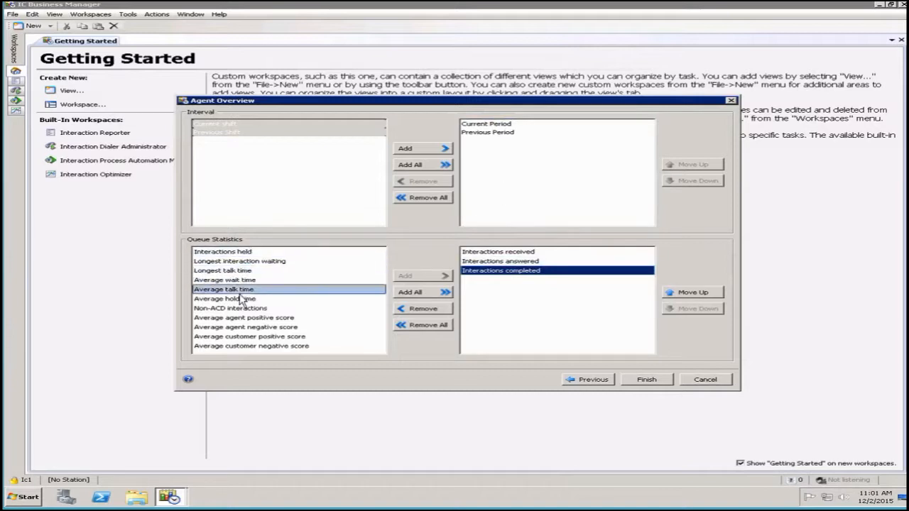
pyautogui.moveTo(92, 259)
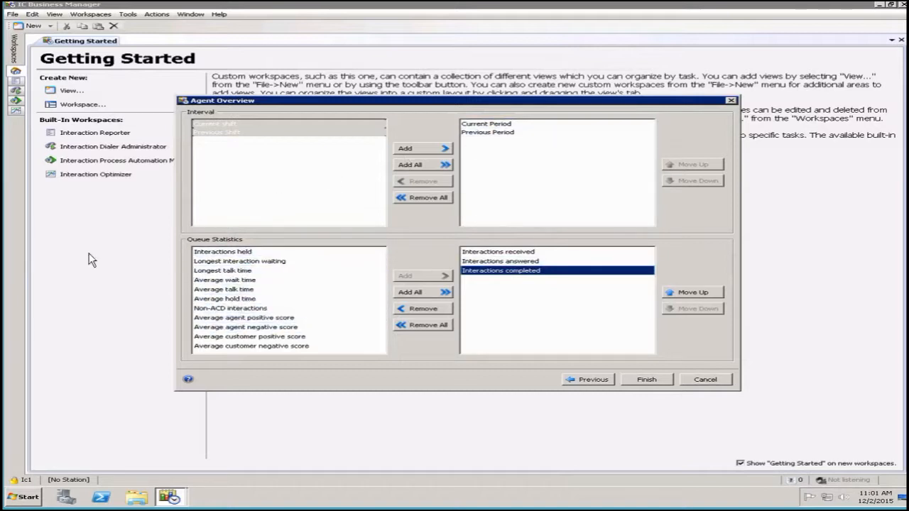
pyautogui.moveTo(363, 381)
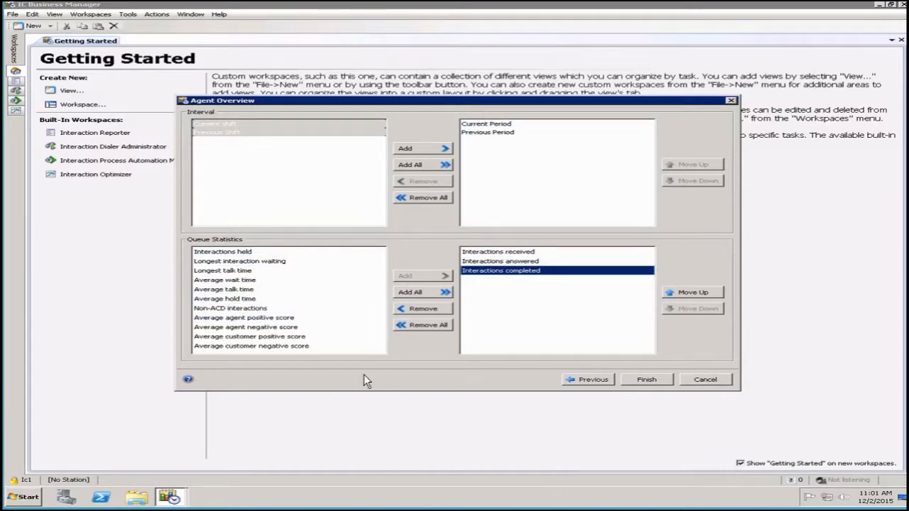
pyautogui.moveTo(497, 186)
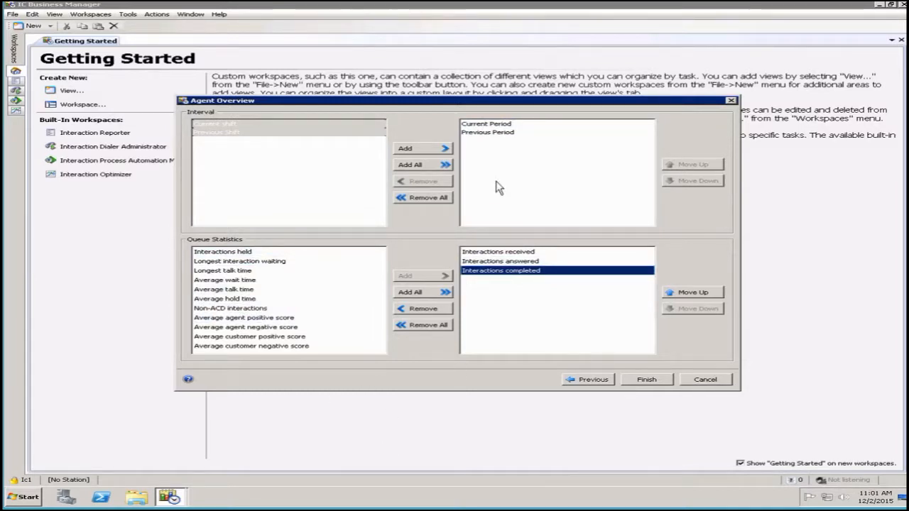
# - Finish the Agent Overview wizard and open the workgroup dropdown on the new grid
pyautogui.click(647, 379)
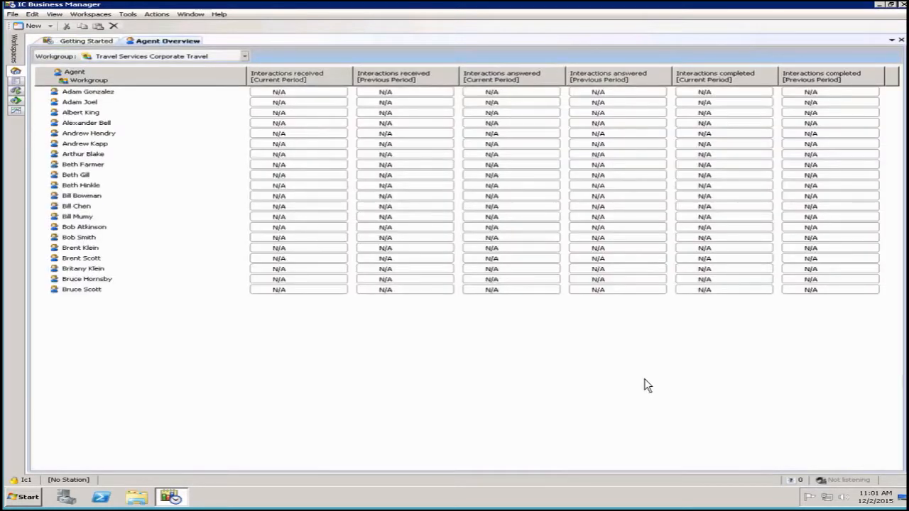
pyautogui.moveTo(85, 237)
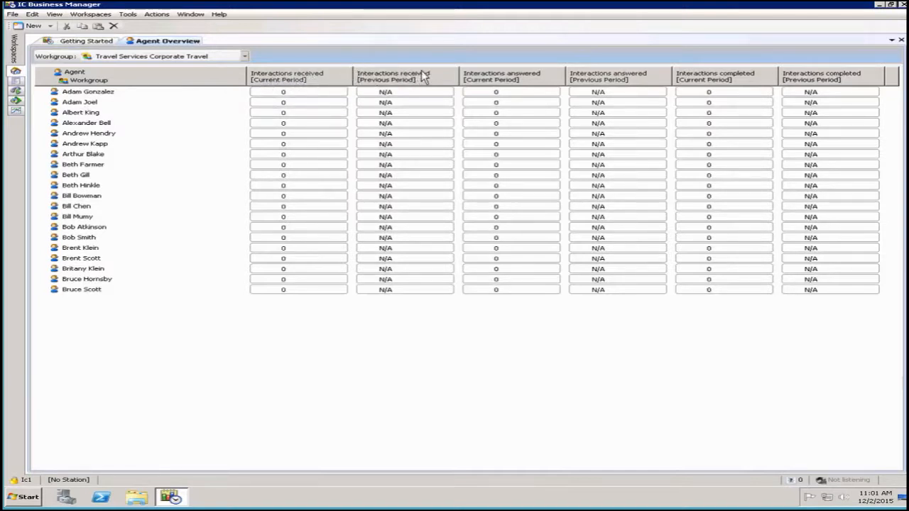
pyautogui.moveTo(533, 80)
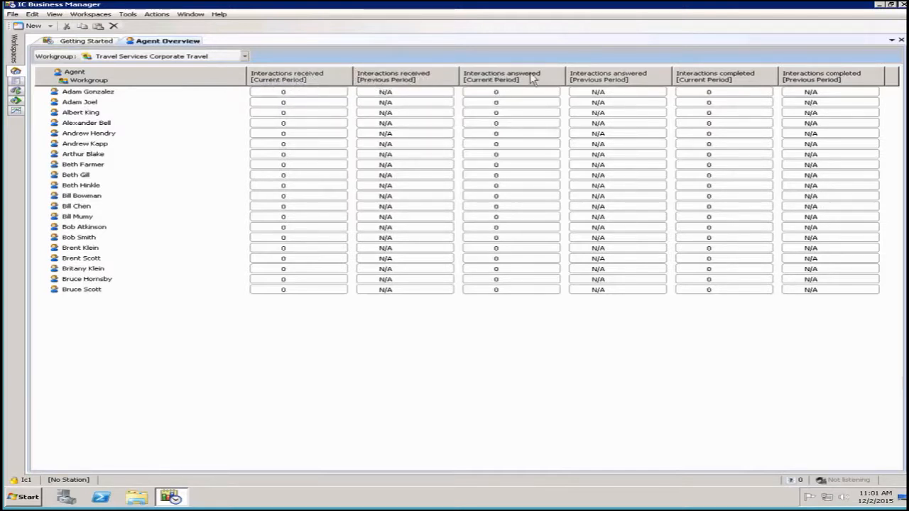
pyautogui.moveTo(455, 447)
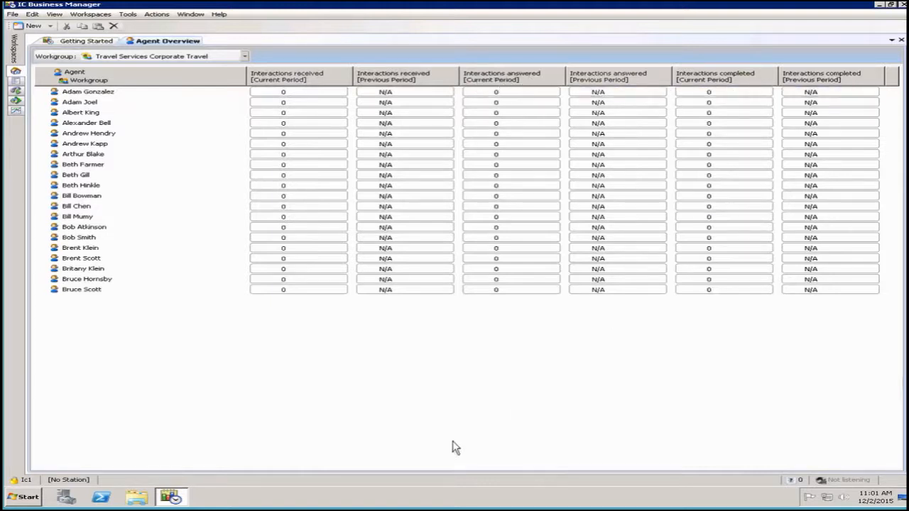
pyautogui.moveTo(739, 361)
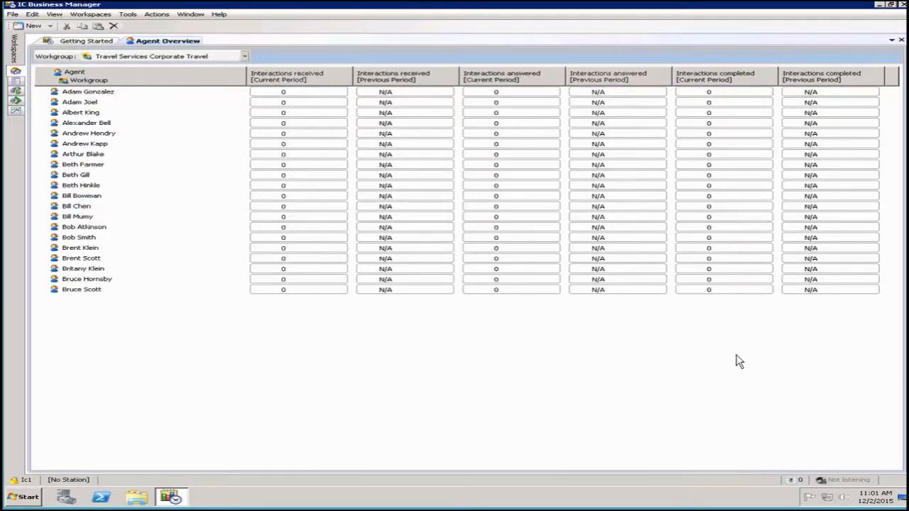
pyautogui.moveTo(149, 375)
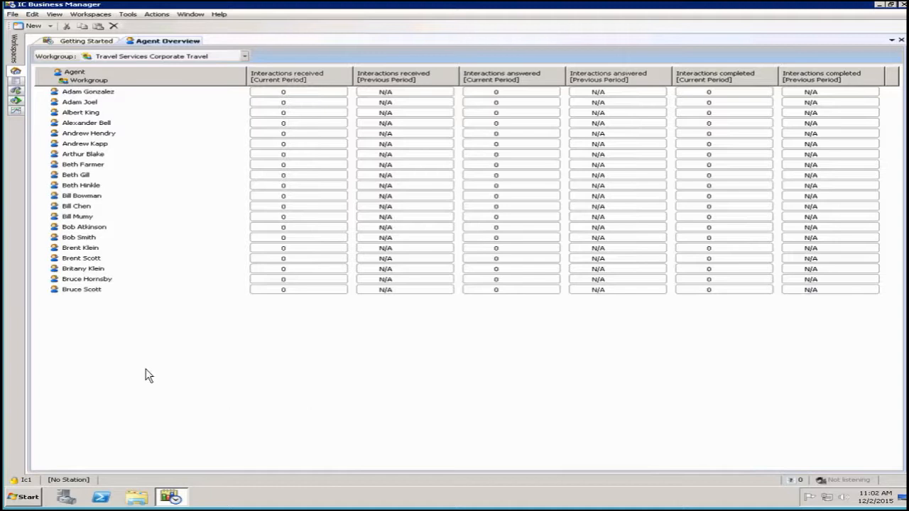
pyautogui.moveTo(138, 131)
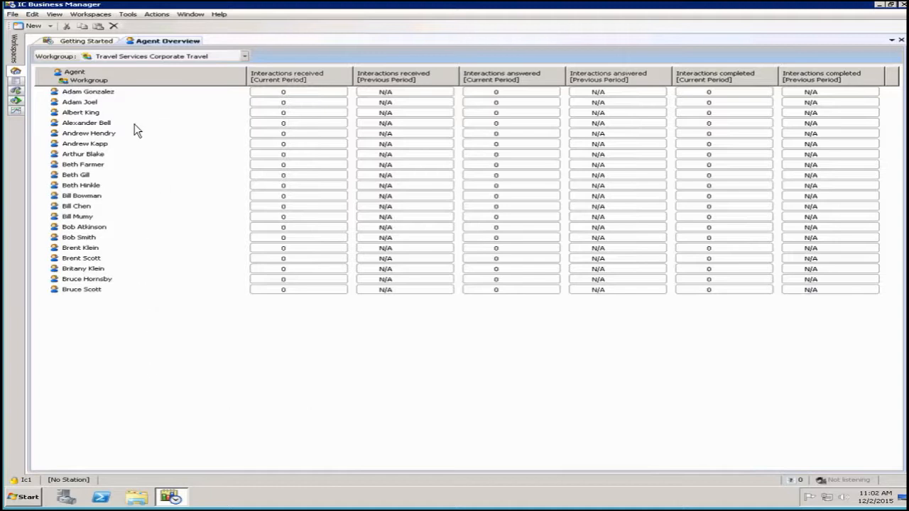
pyautogui.moveTo(103, 71)
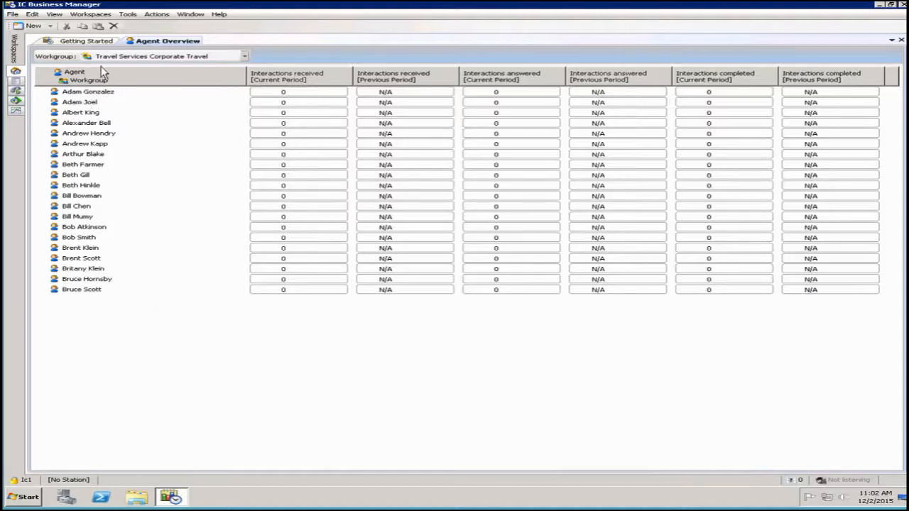
pyautogui.moveTo(199, 200)
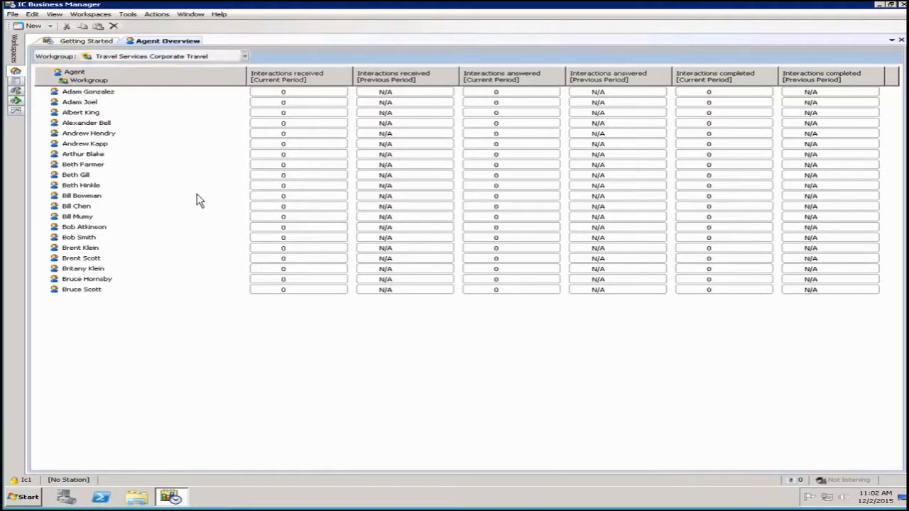
pyautogui.click(244, 57)
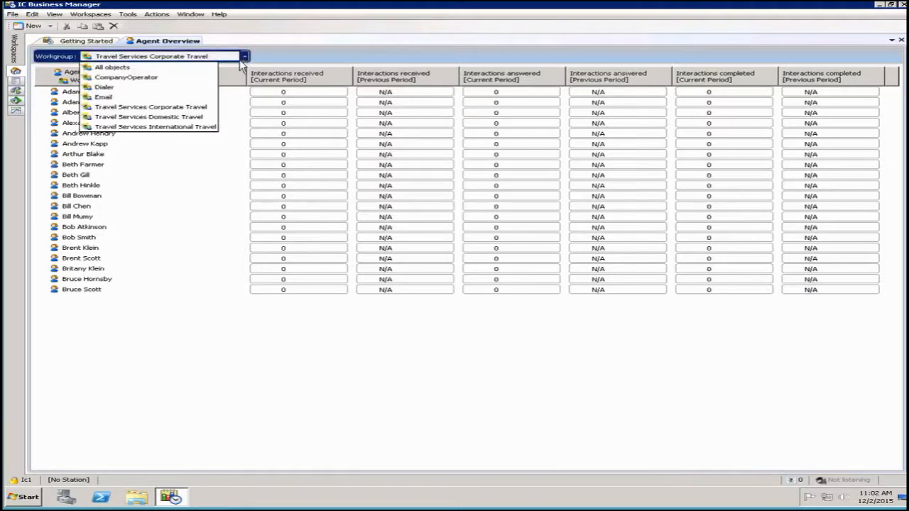
pyautogui.moveTo(149, 117)
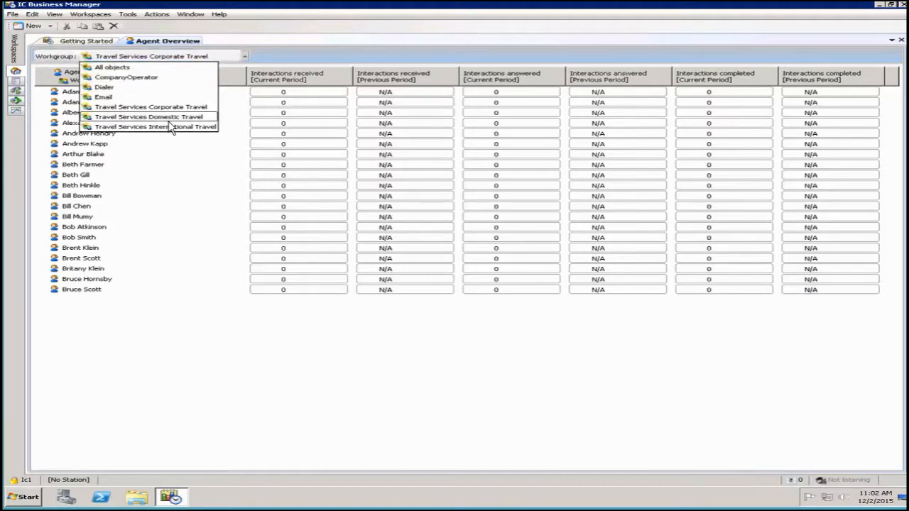
pyautogui.moveTo(112, 66)
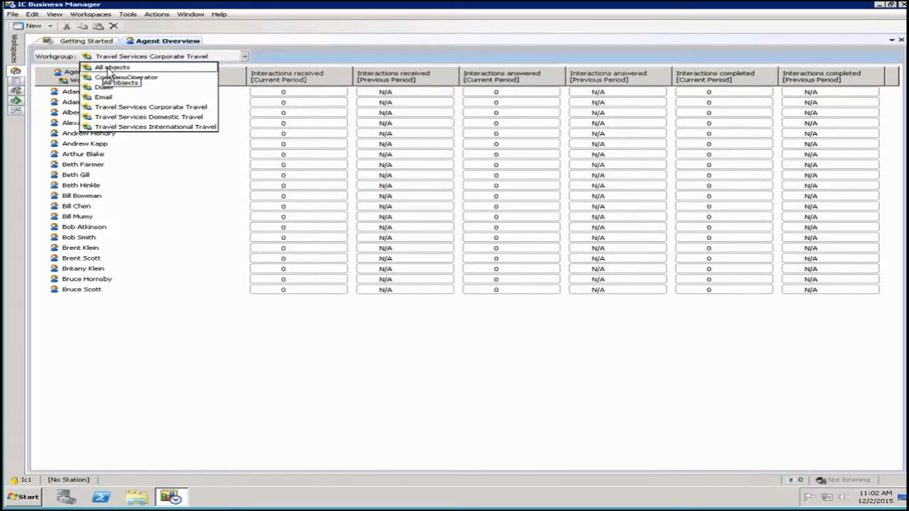
pyautogui.moveTo(111, 67)
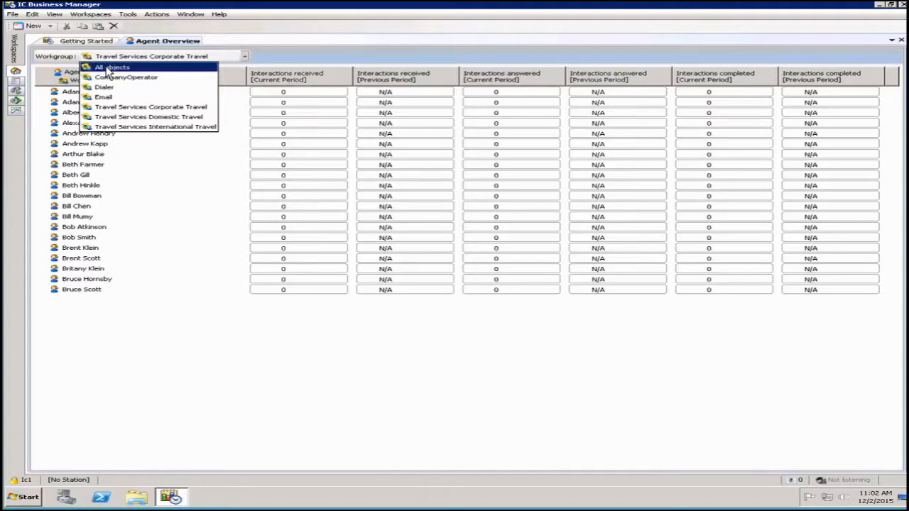
pyautogui.click(112, 67)
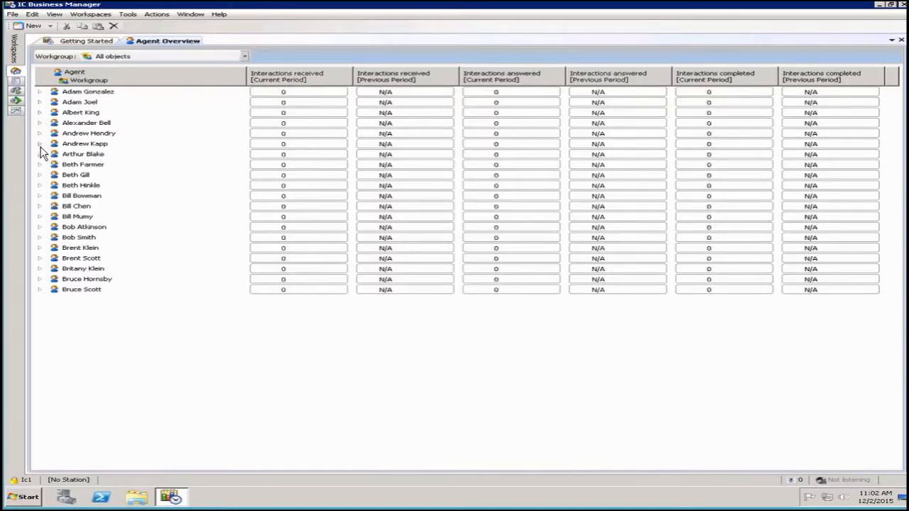
pyautogui.moveTo(40, 232)
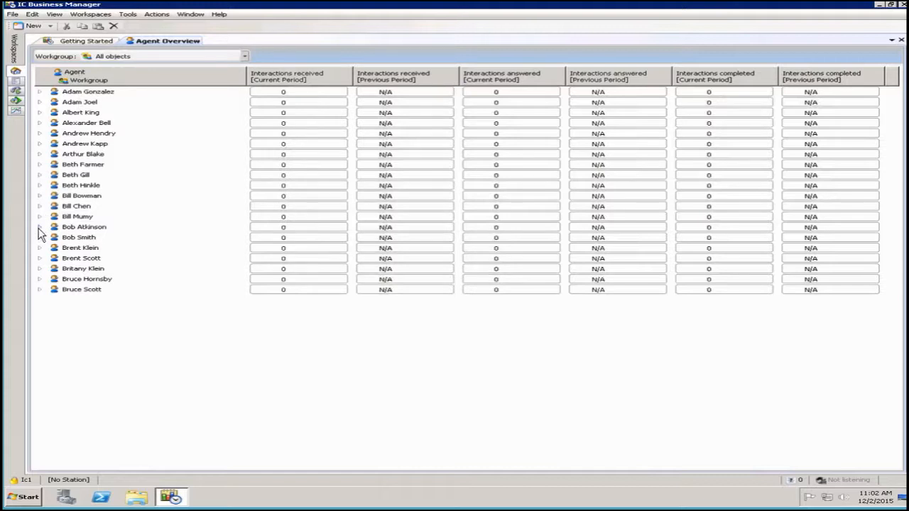
pyautogui.moveTo(99, 114)
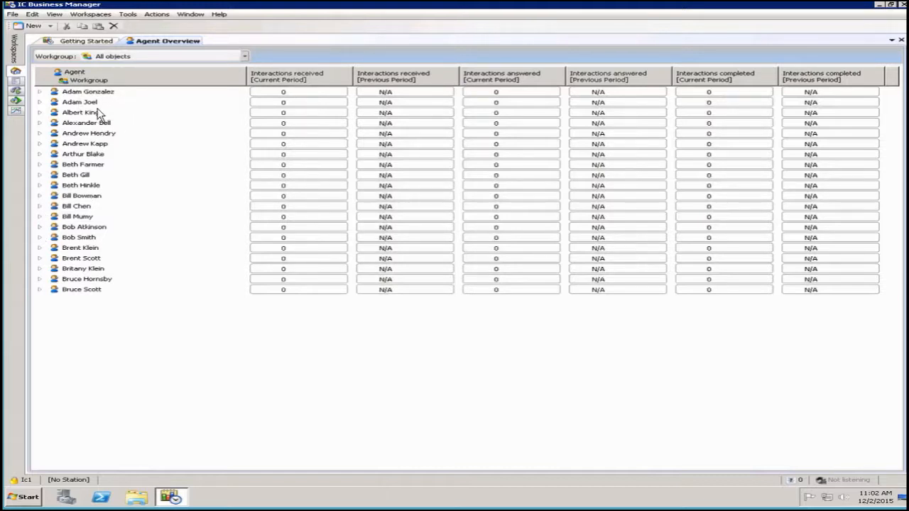
pyautogui.moveTo(41, 96)
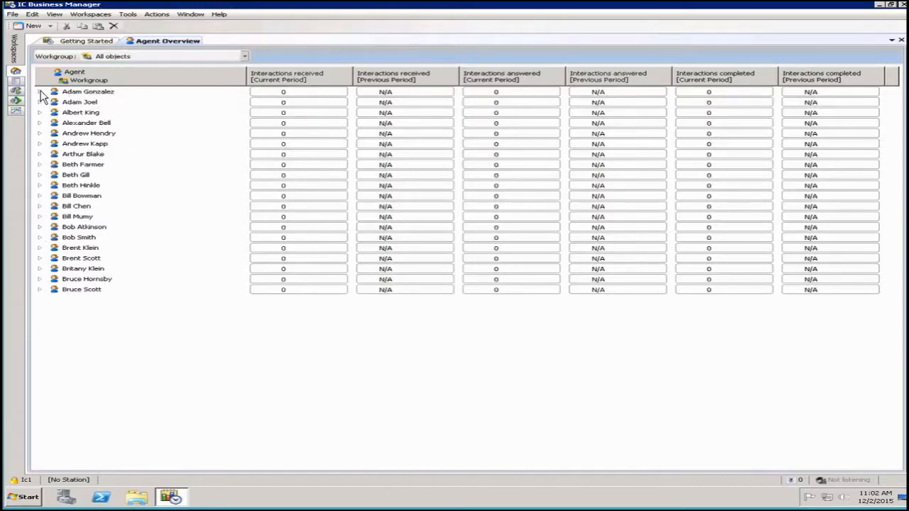
pyautogui.click(41, 92)
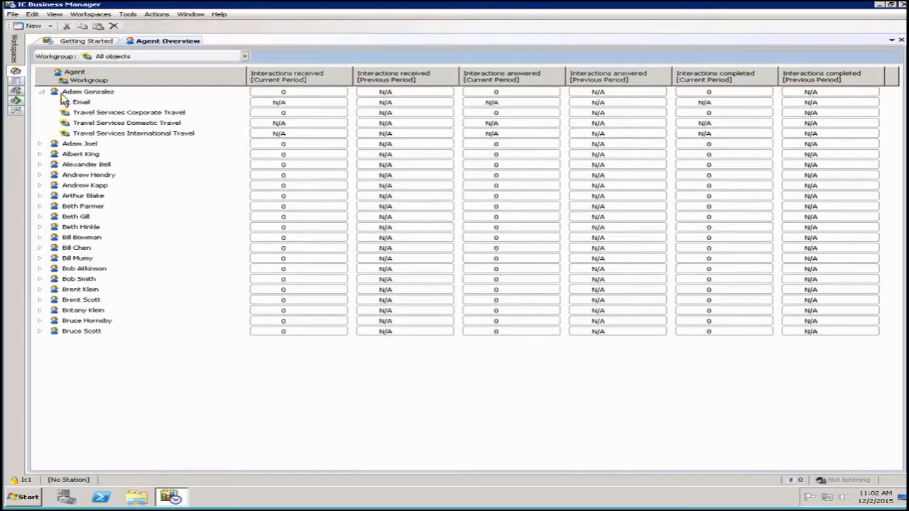
pyautogui.click(81, 101)
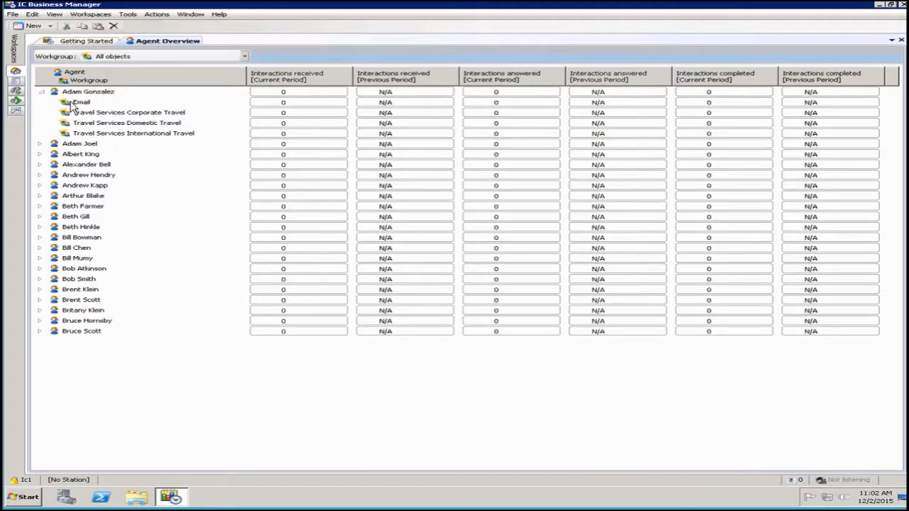
pyautogui.moveTo(161, 144)
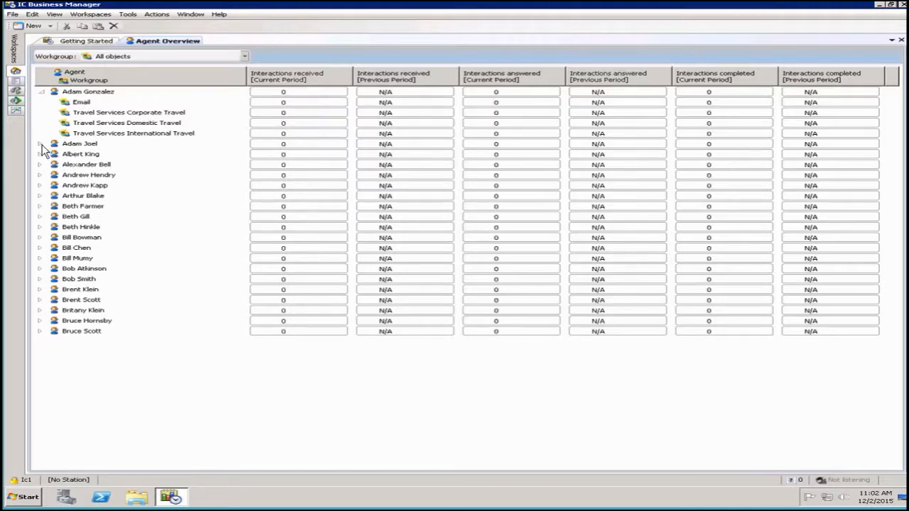
pyautogui.click(41, 144)
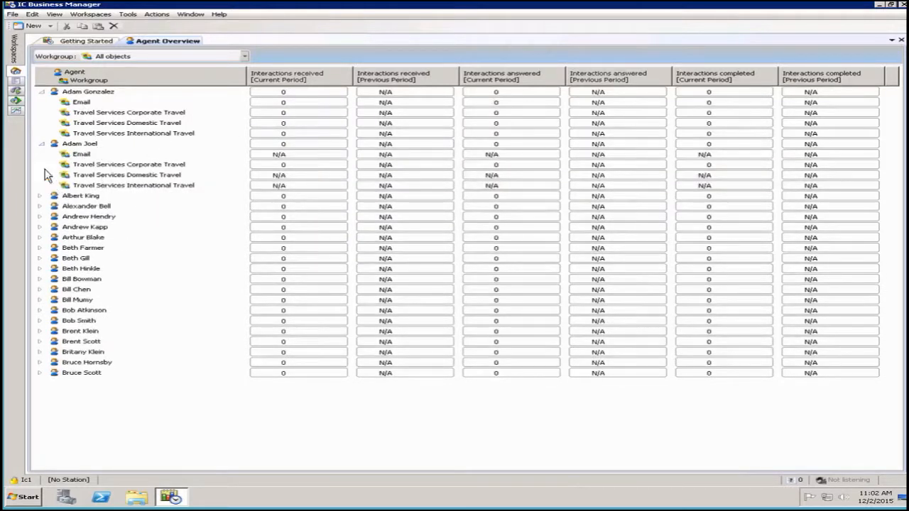
pyautogui.click(41, 143)
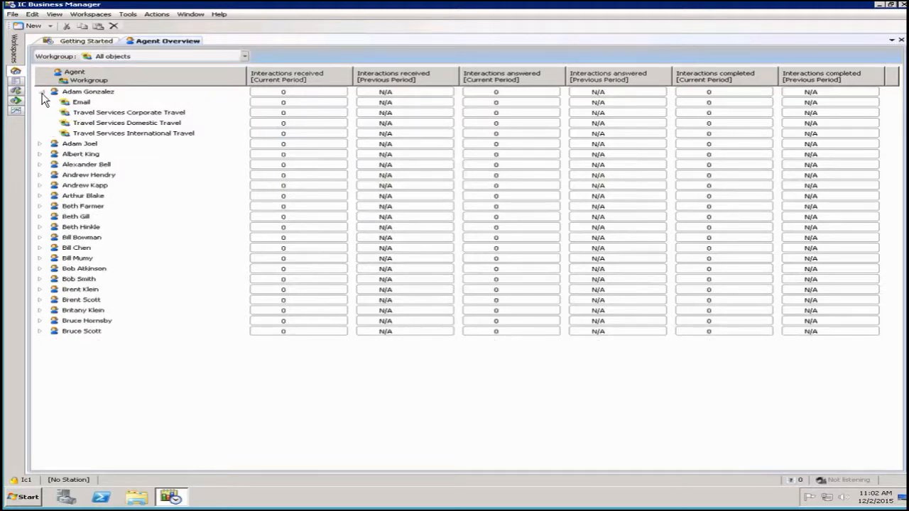
# - Filter the overview to Dialer, then to Travel Services Corporate Travel
pyautogui.click(244, 56)
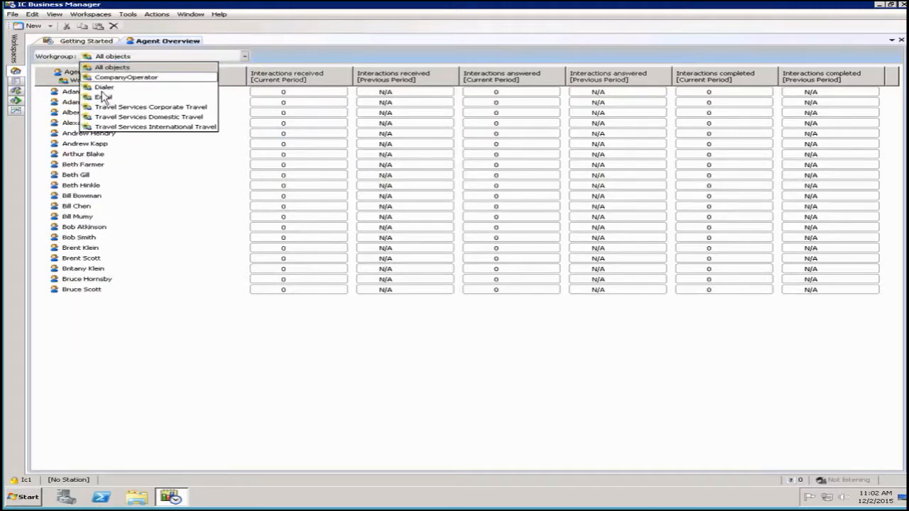
pyautogui.moveTo(104, 87)
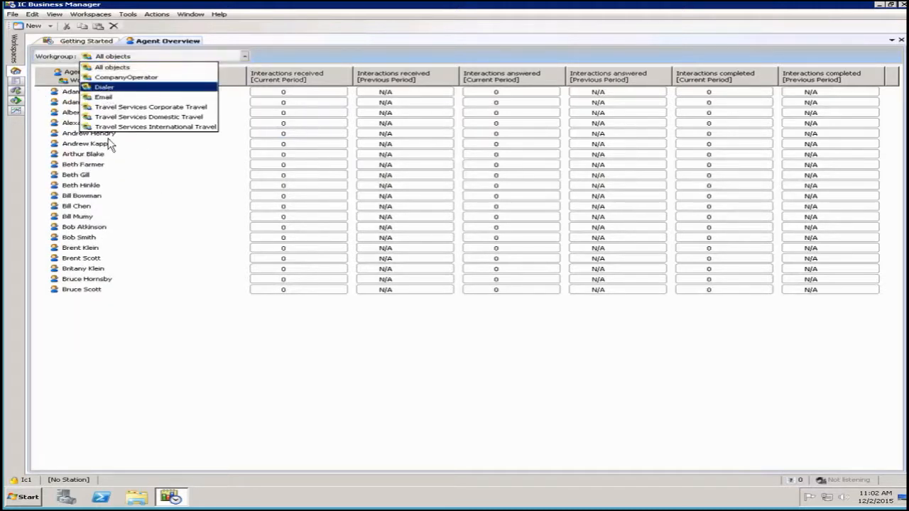
pyautogui.click(104, 86)
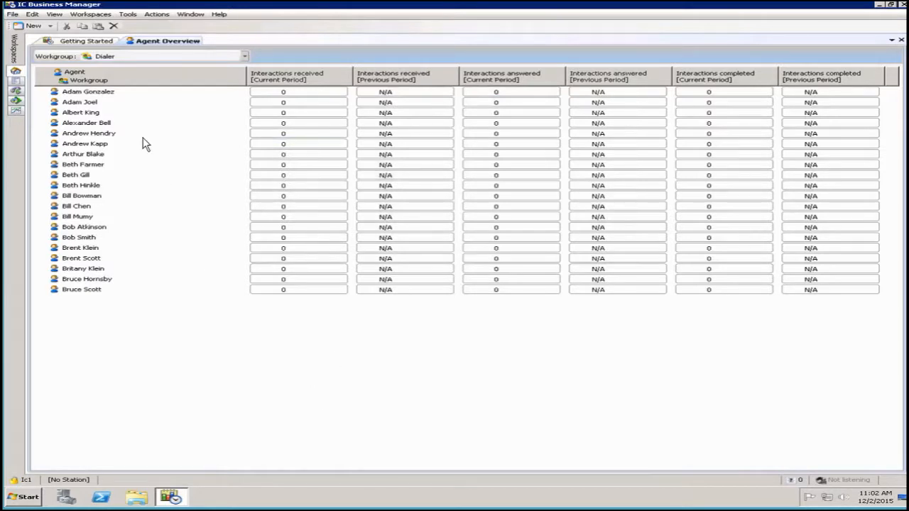
pyautogui.moveTo(177, 219)
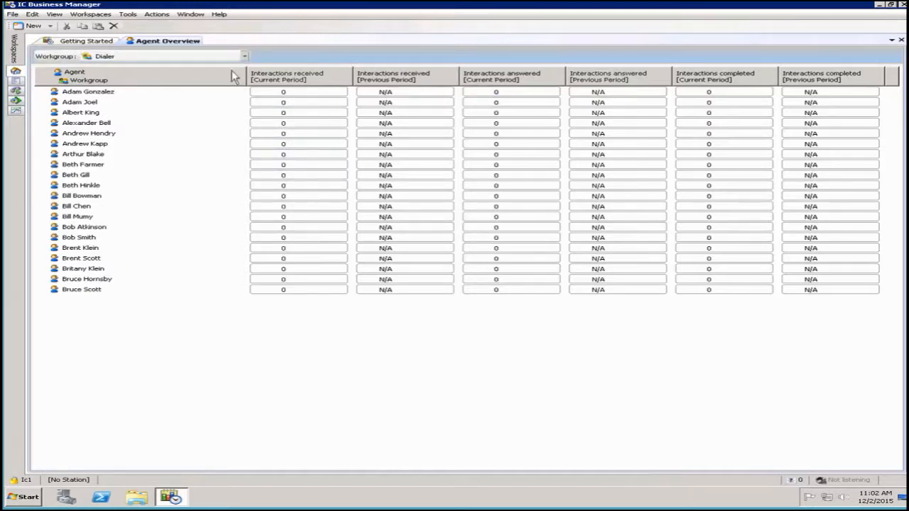
pyautogui.click(244, 56)
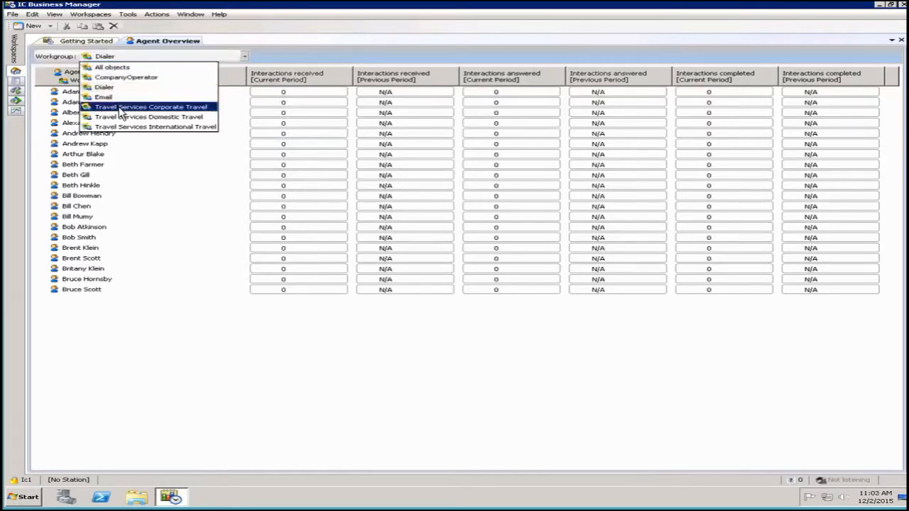
pyautogui.click(150, 106)
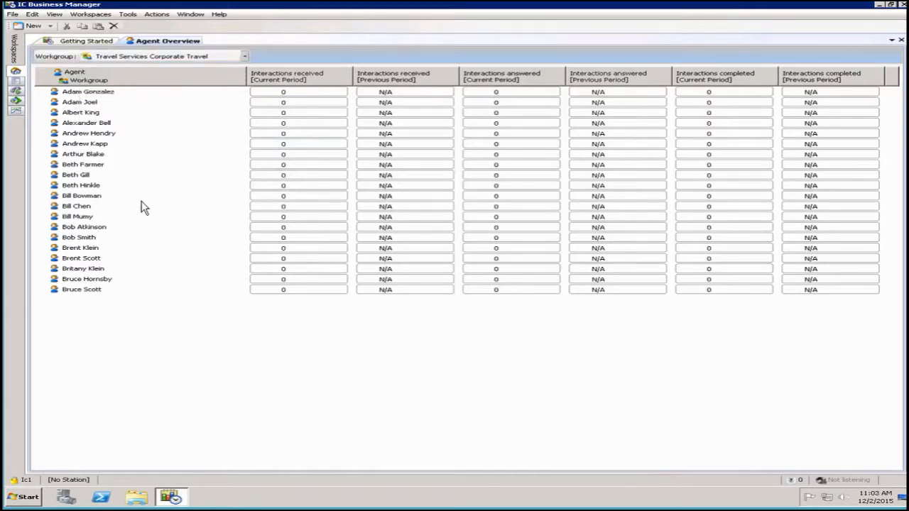
pyautogui.moveTo(249, 115)
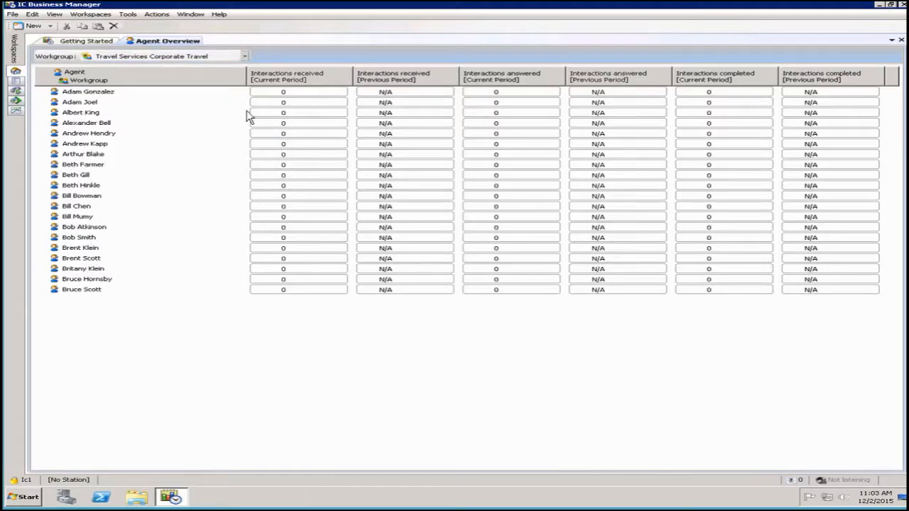
pyautogui.click(245, 56)
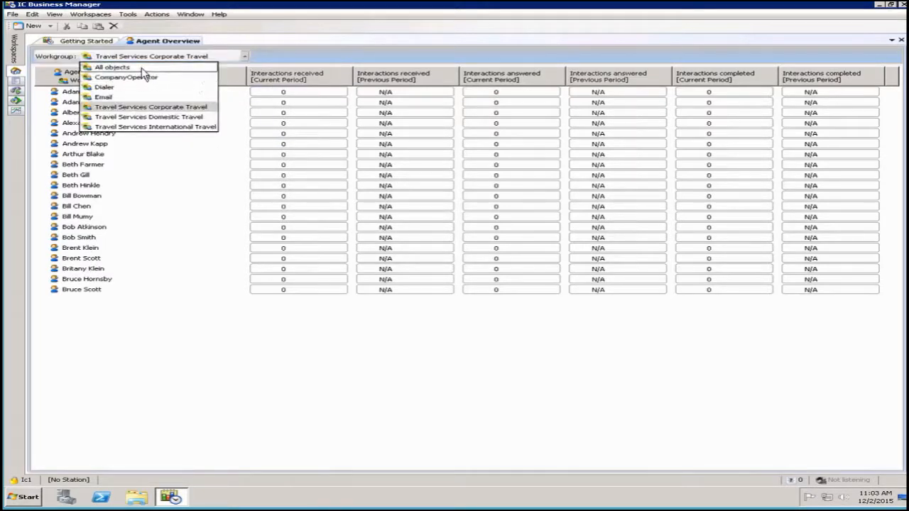
pyautogui.click(112, 67)
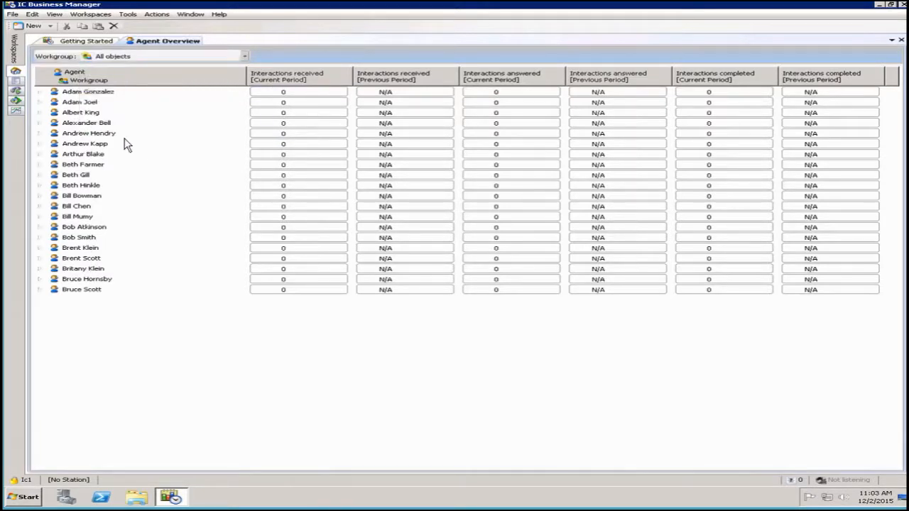
pyautogui.click(40, 92)
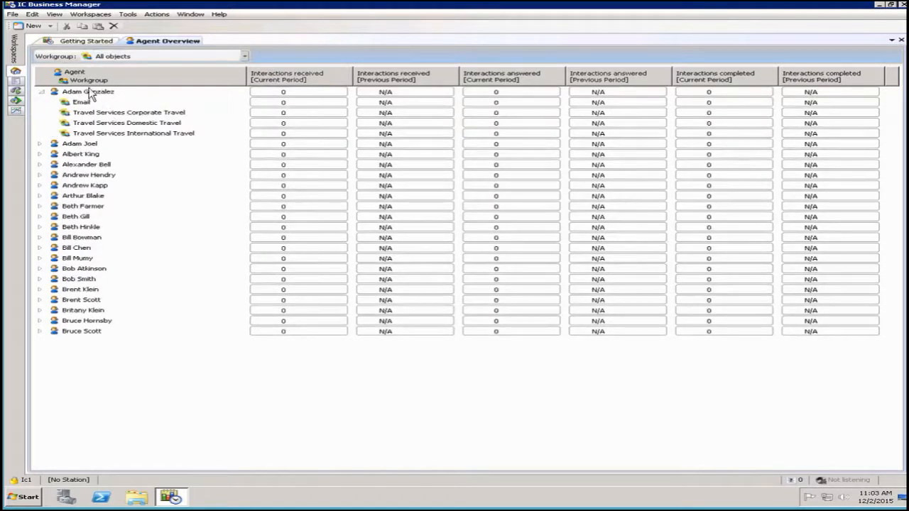
pyautogui.moveTo(161, 258)
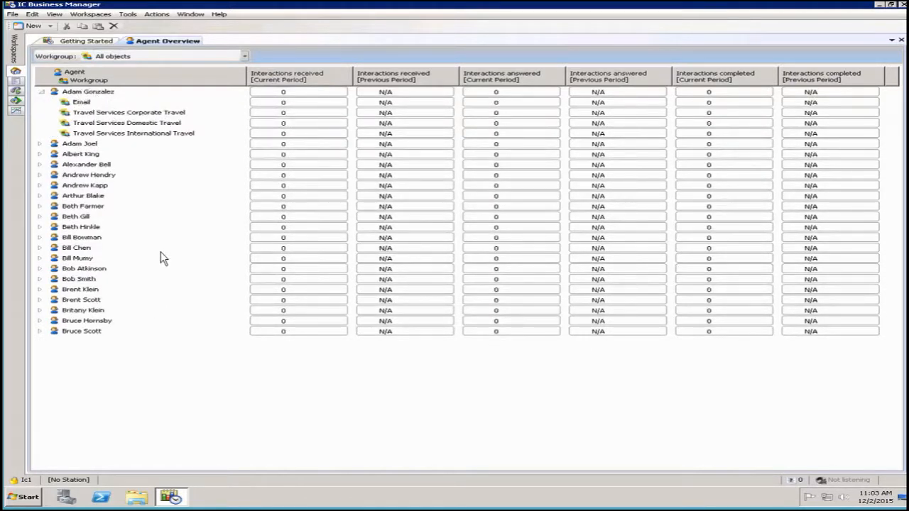
pyautogui.click(40, 91)
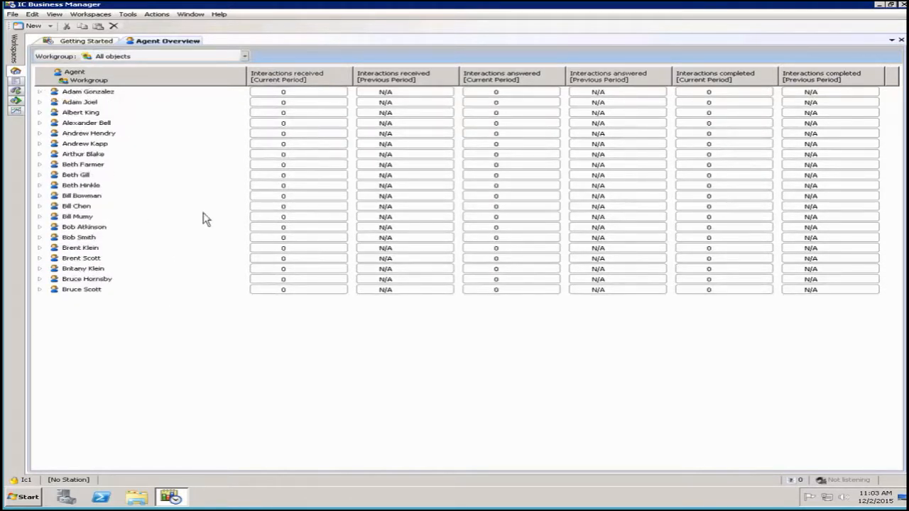
pyautogui.moveTo(182, 343)
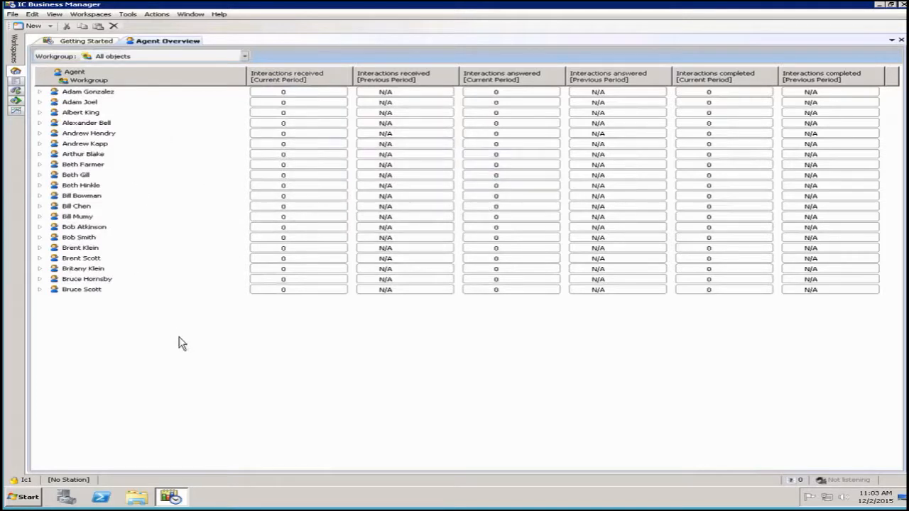
# - Add Interactions held through Add/Remove statistics and scroll right to its new column
pyautogui.rightClick(183, 343)
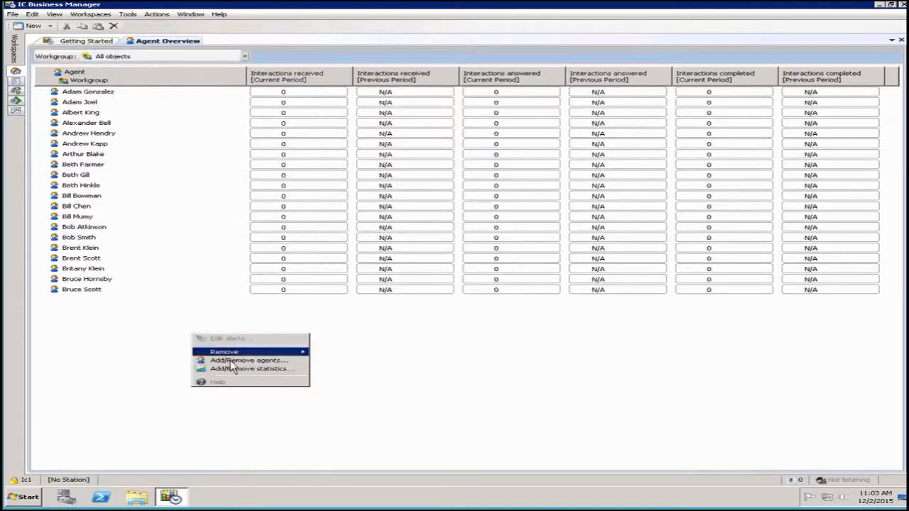
pyautogui.moveTo(250, 368)
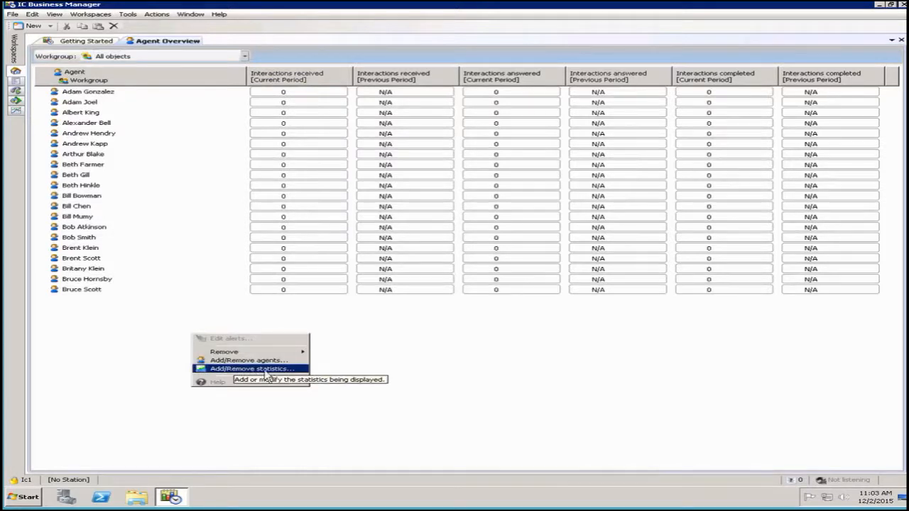
pyautogui.moveTo(280, 377)
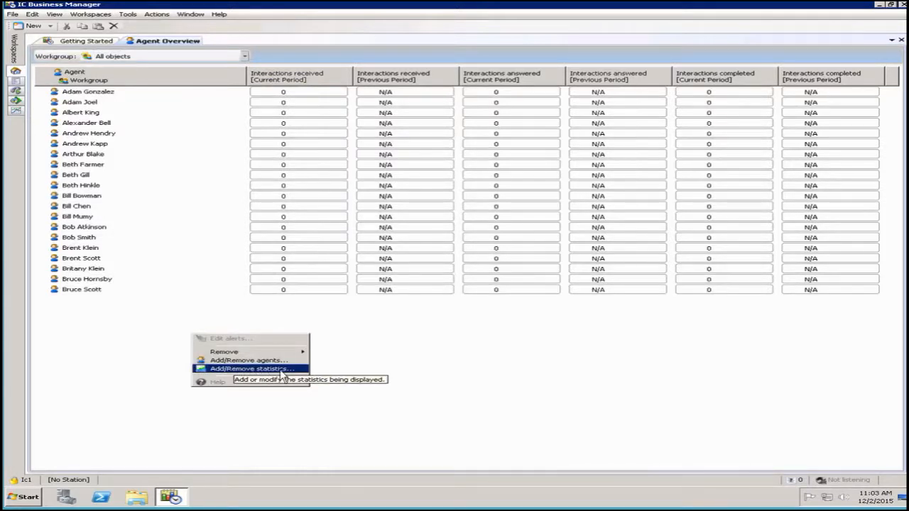
pyautogui.click(250, 369)
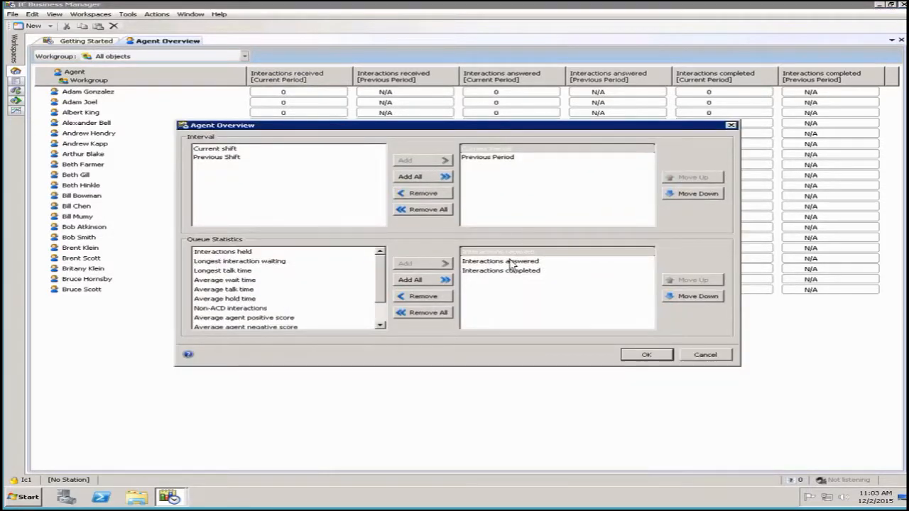
pyautogui.click(225, 280)
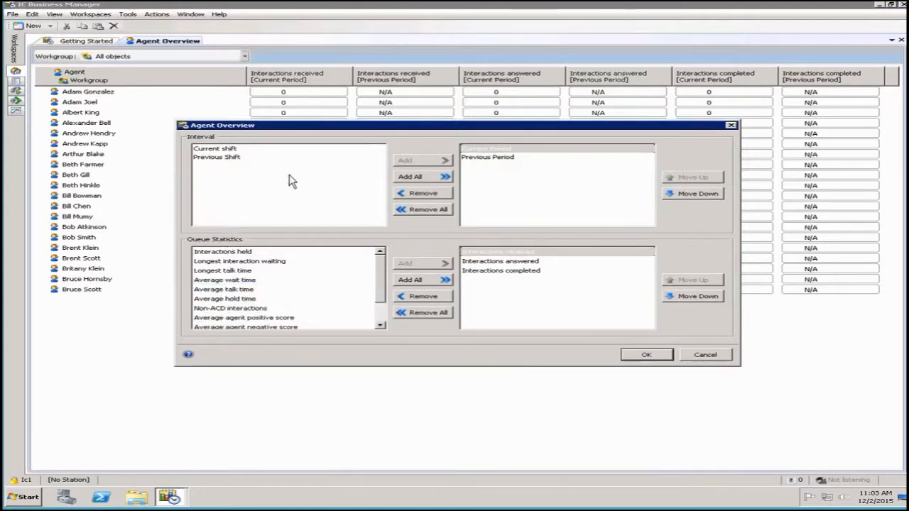
pyautogui.click(239, 260)
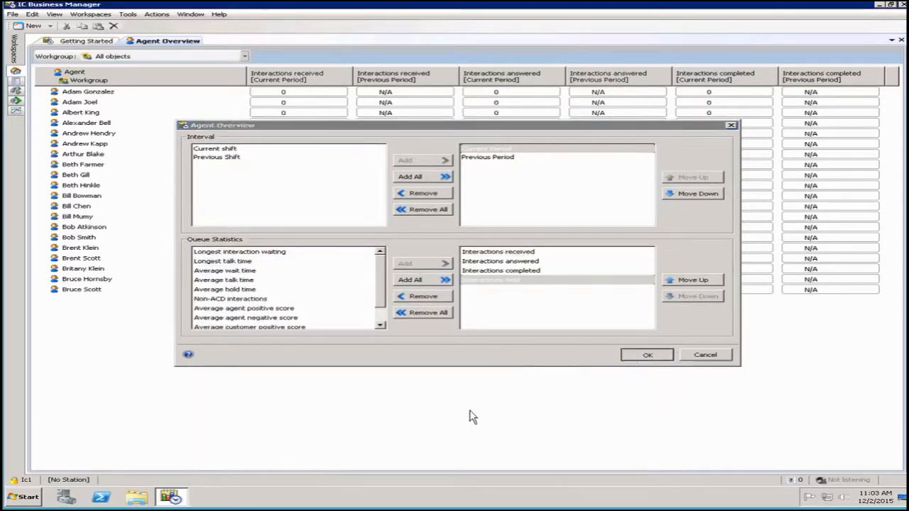
pyautogui.click(646, 354)
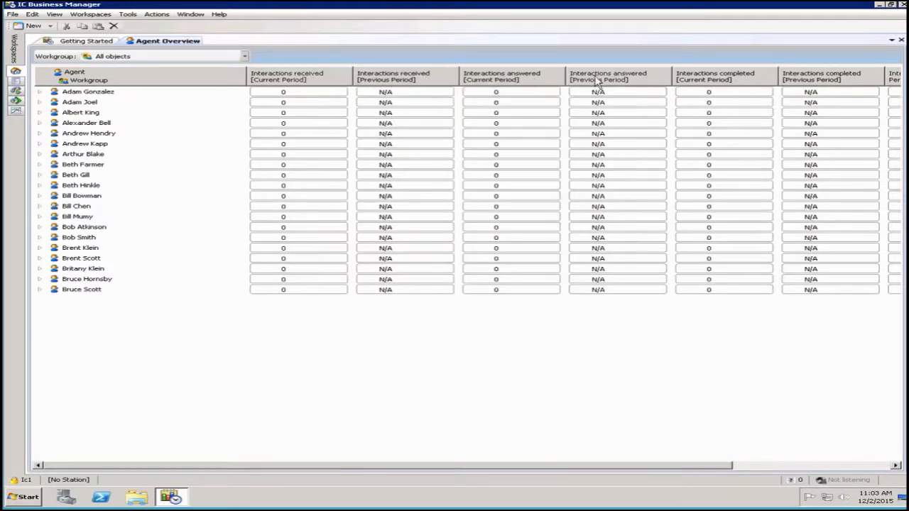
pyautogui.moveTo(622, 468)
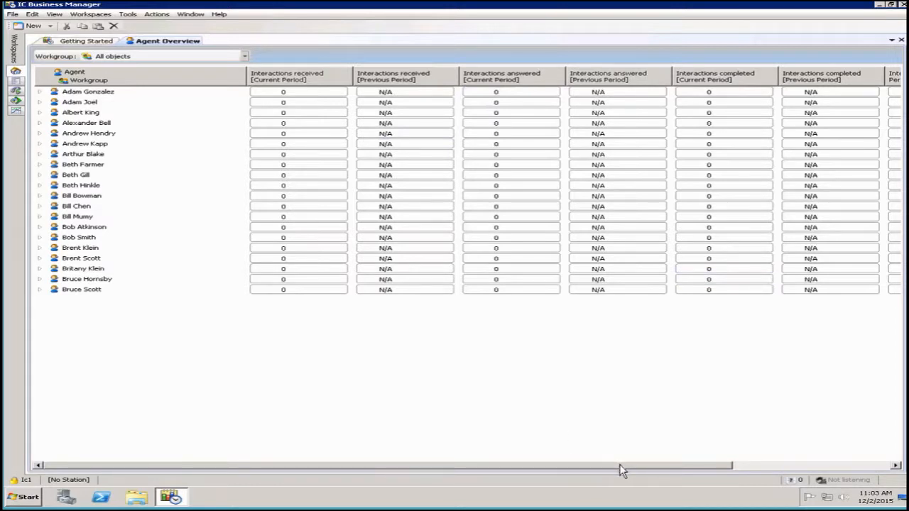
pyautogui.hscroll(3)
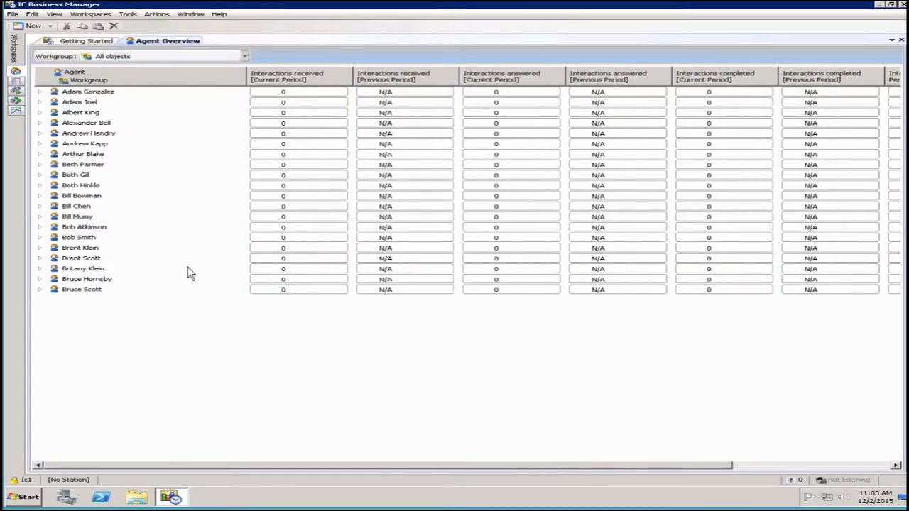
pyautogui.moveTo(165, 334)
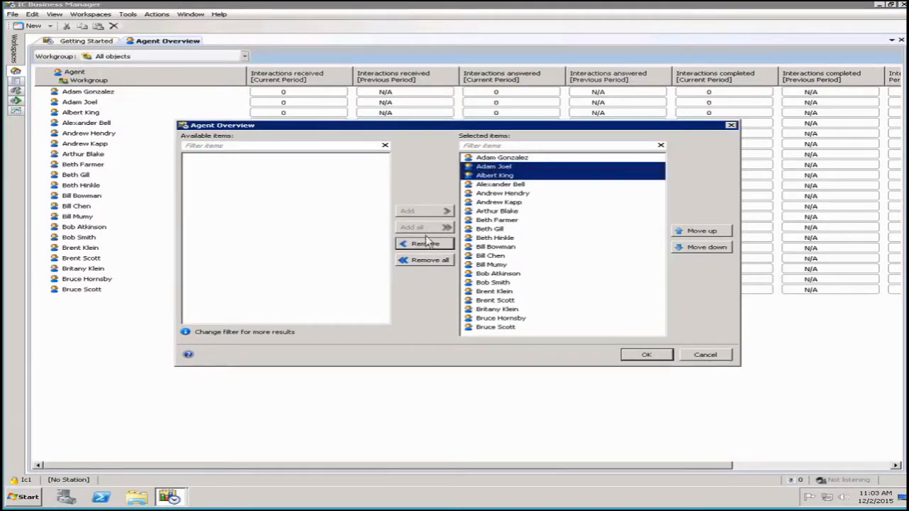
pyautogui.click(424, 243)
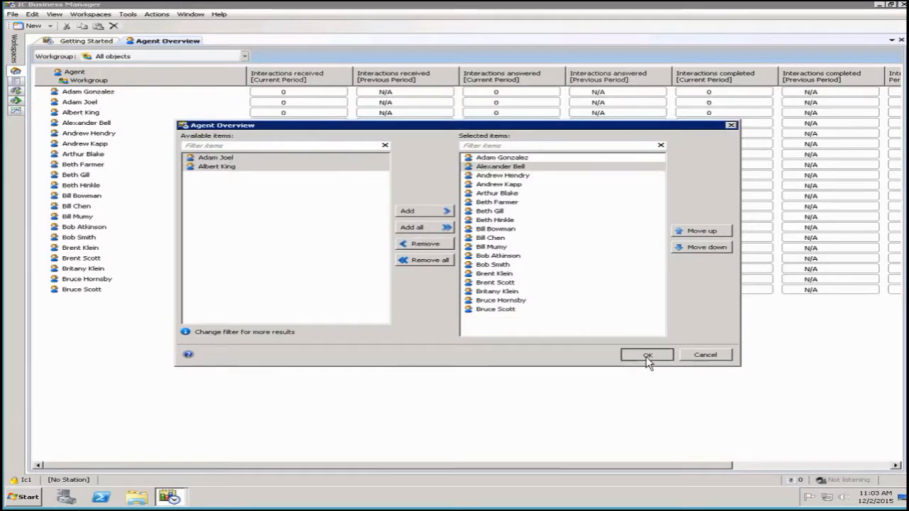
pyautogui.click(647, 356)
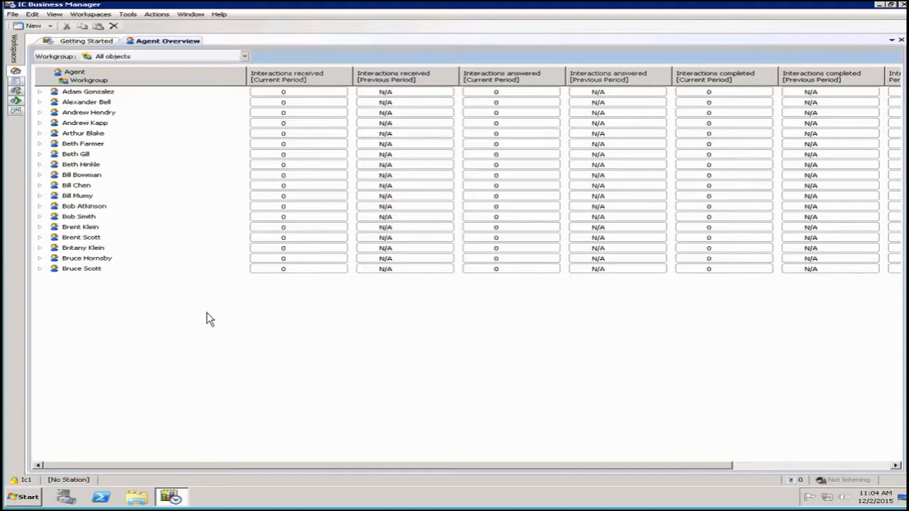
pyautogui.moveTo(246, 355)
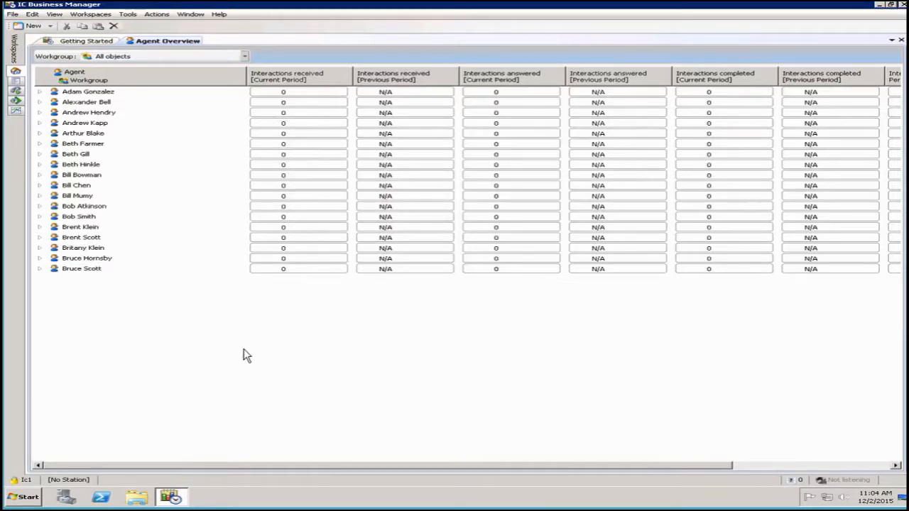
pyautogui.moveTo(276, 427)
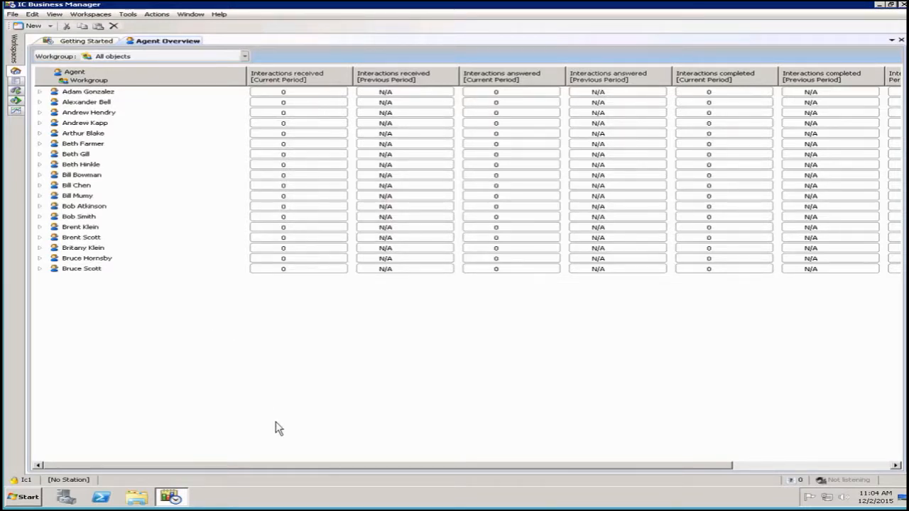